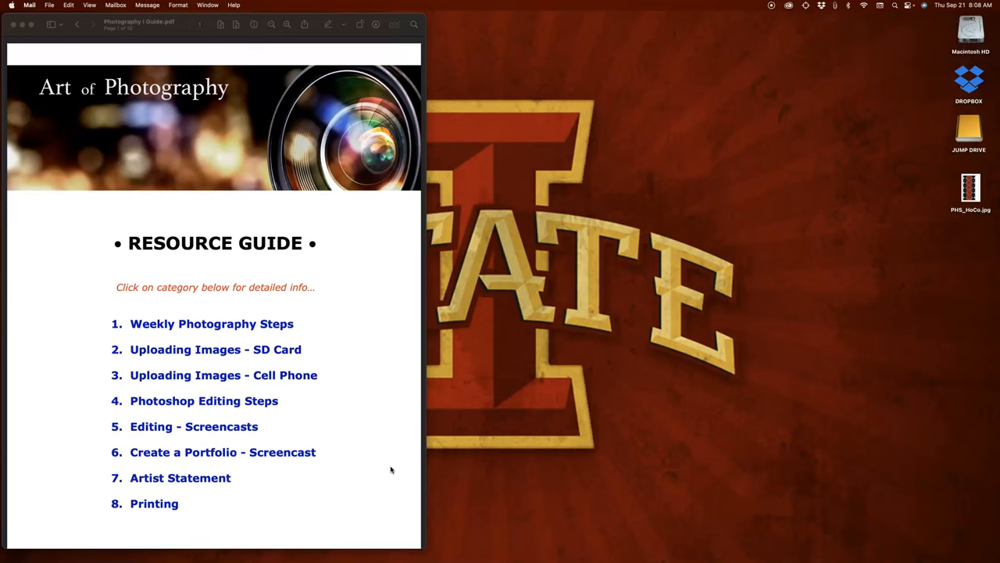
{"action": "mouse_move", "coordinate": [260, 293]}
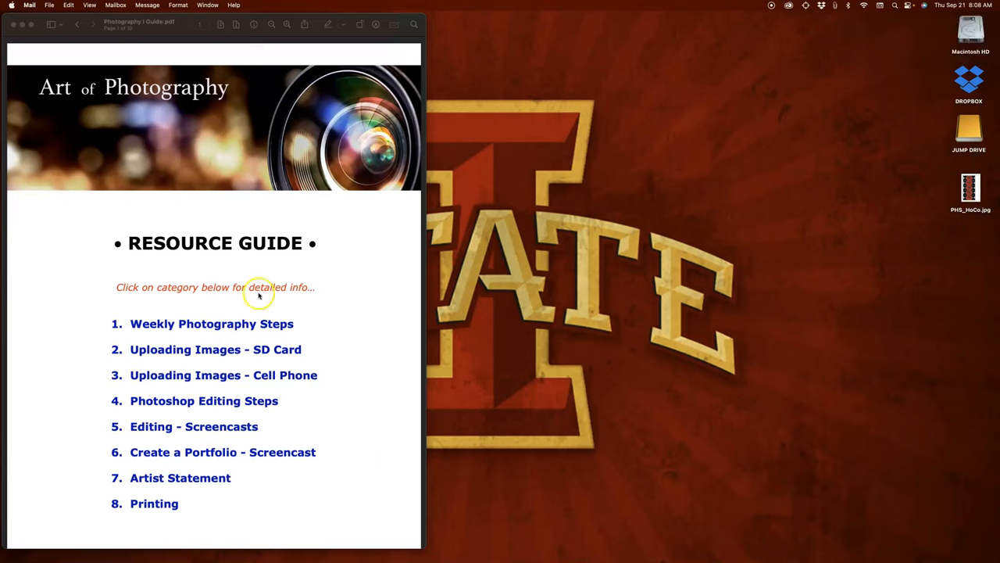
{"action": "mouse_move", "coordinate": [247, 256]}
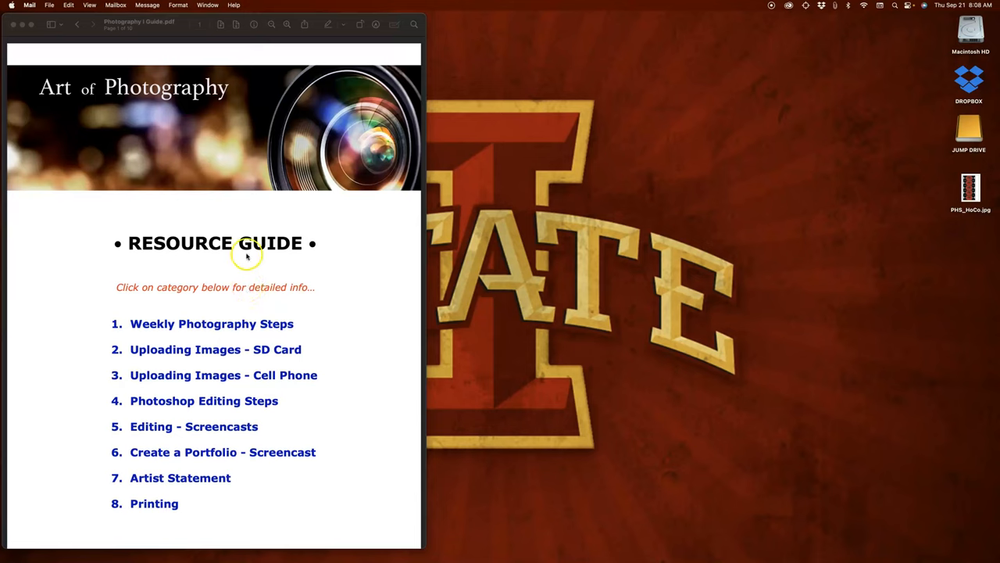
{"action": "mouse_move", "coordinate": [297, 456]}
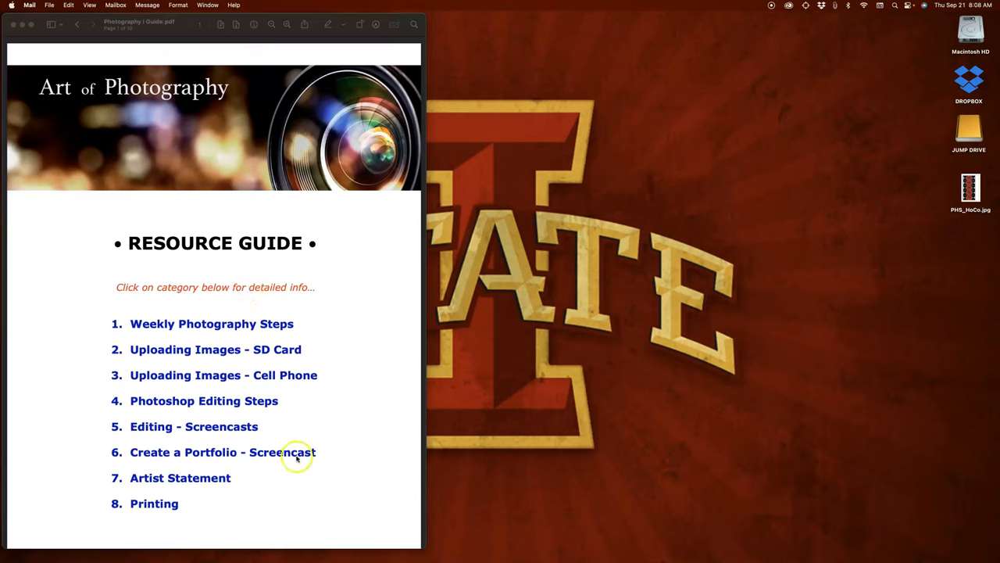
{"action": "mouse_move", "coordinate": [248, 452]}
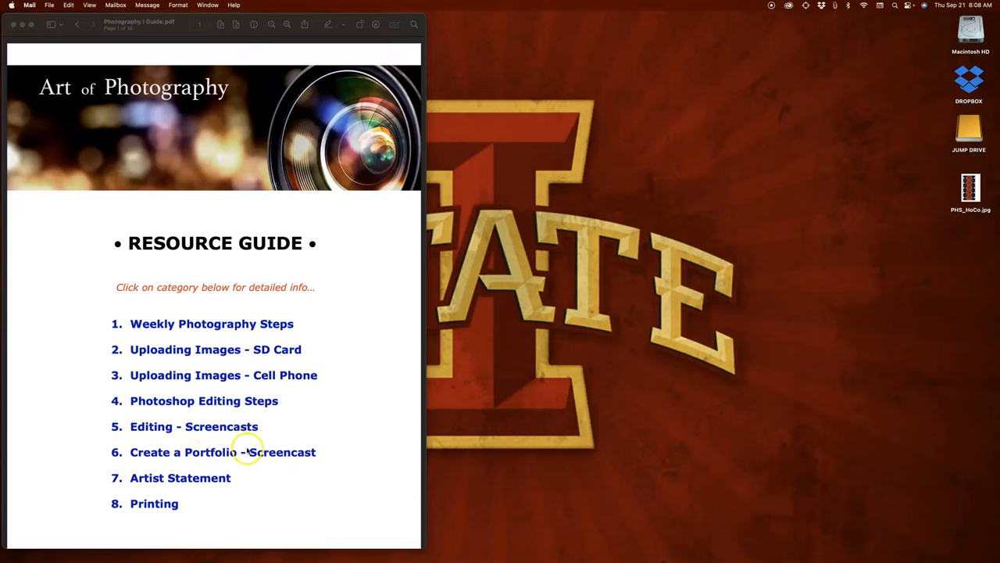
{"action": "mouse_move", "coordinate": [172, 454]}
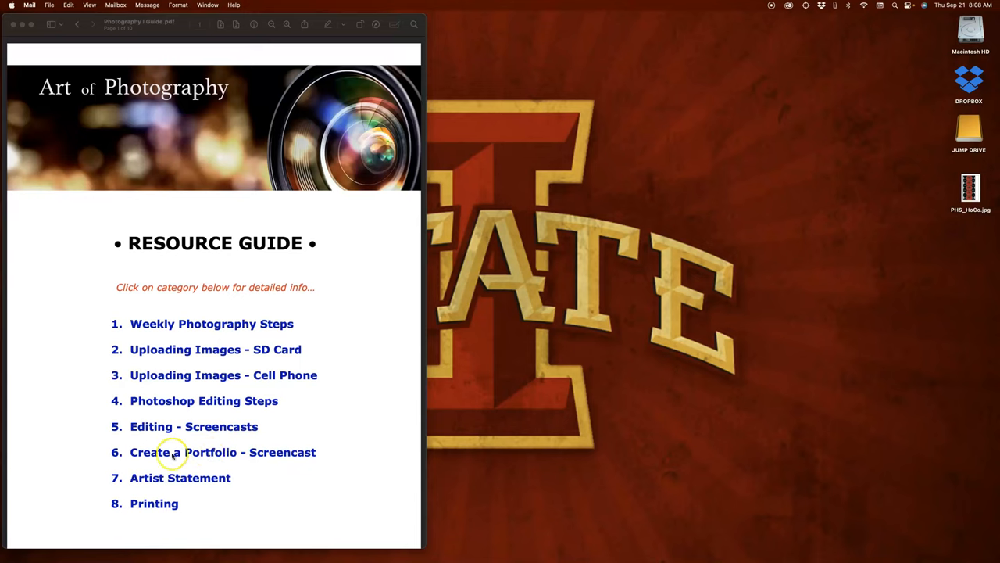
{"action": "mouse_move", "coordinate": [303, 391]}
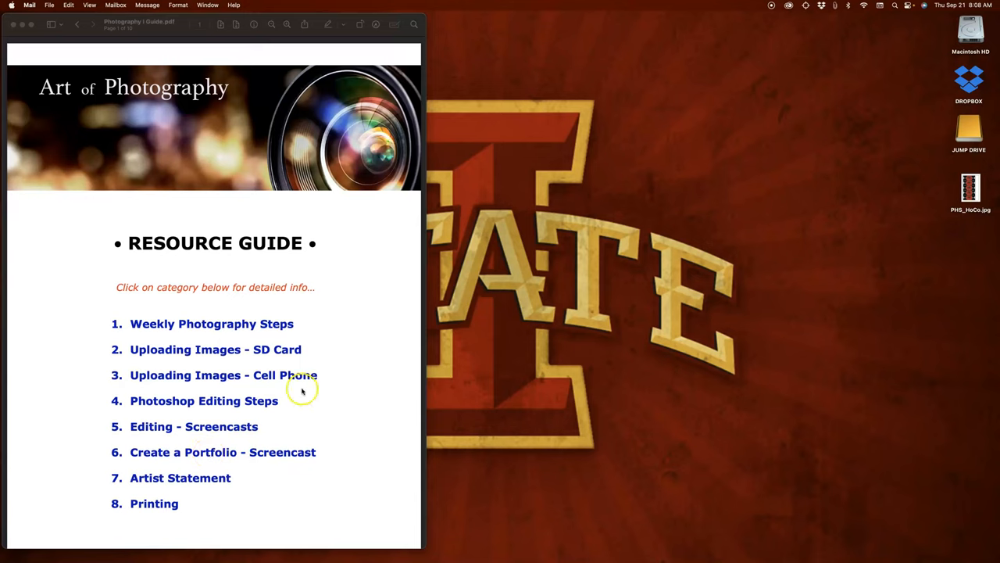
{"action": "mouse_move", "coordinate": [163, 328]}
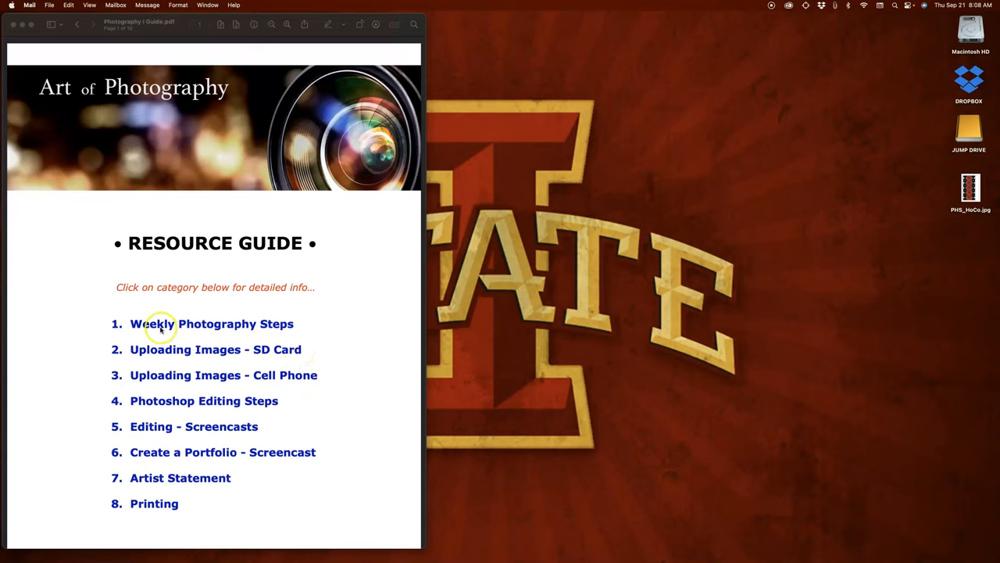
{"action": "mouse_move", "coordinate": [213, 328]}
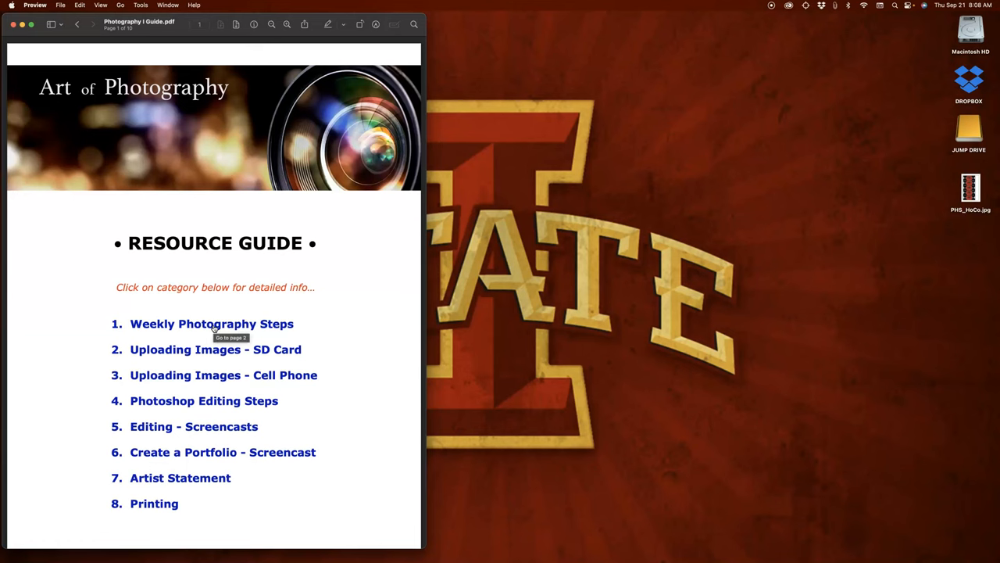
Jump to the Weekly Photography Steps page and follow its Adobe Express link.
{"action": "left_click", "coordinate": [211, 323]}
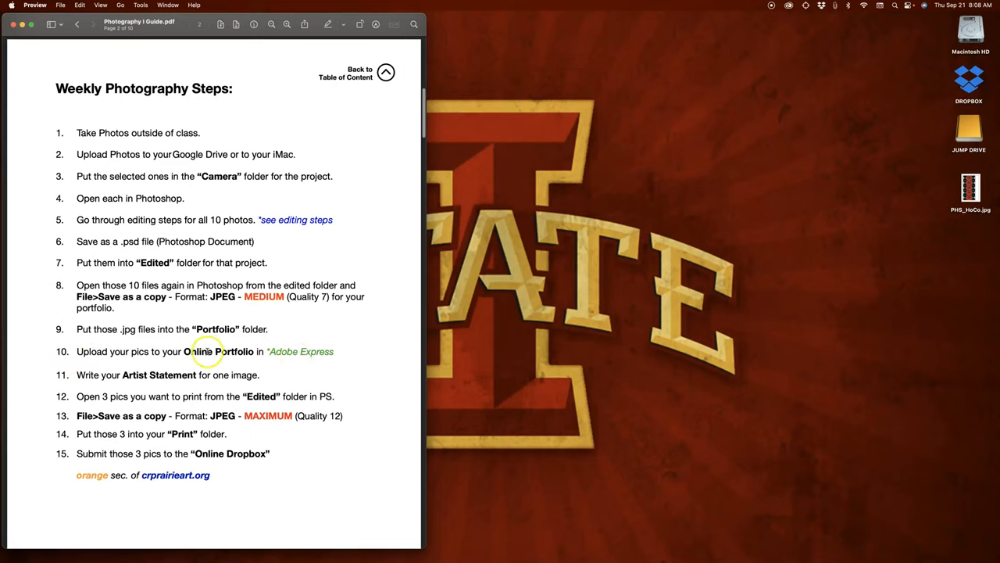
{"action": "mouse_move", "coordinate": [300, 353]}
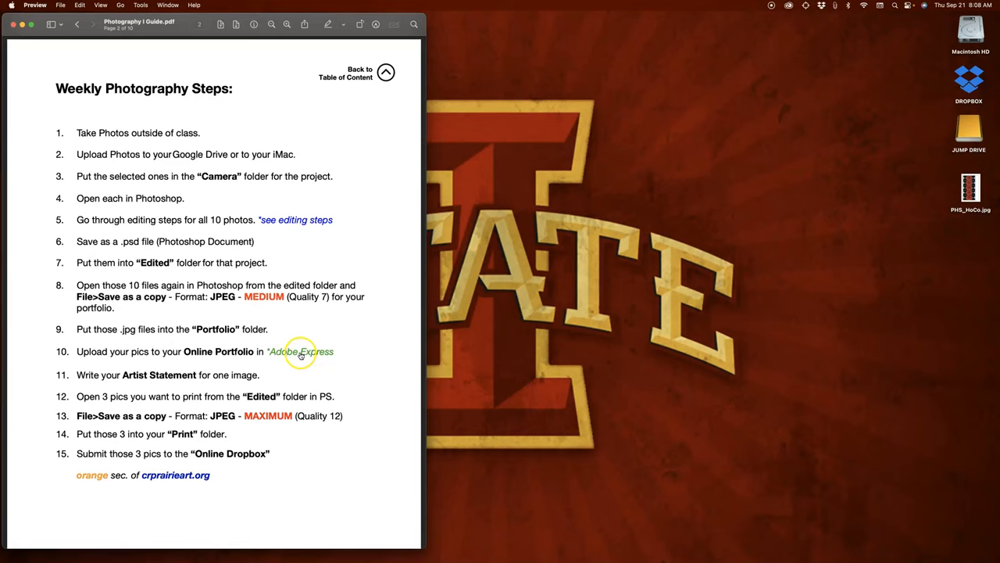
{"action": "left_click", "coordinate": [300, 350]}
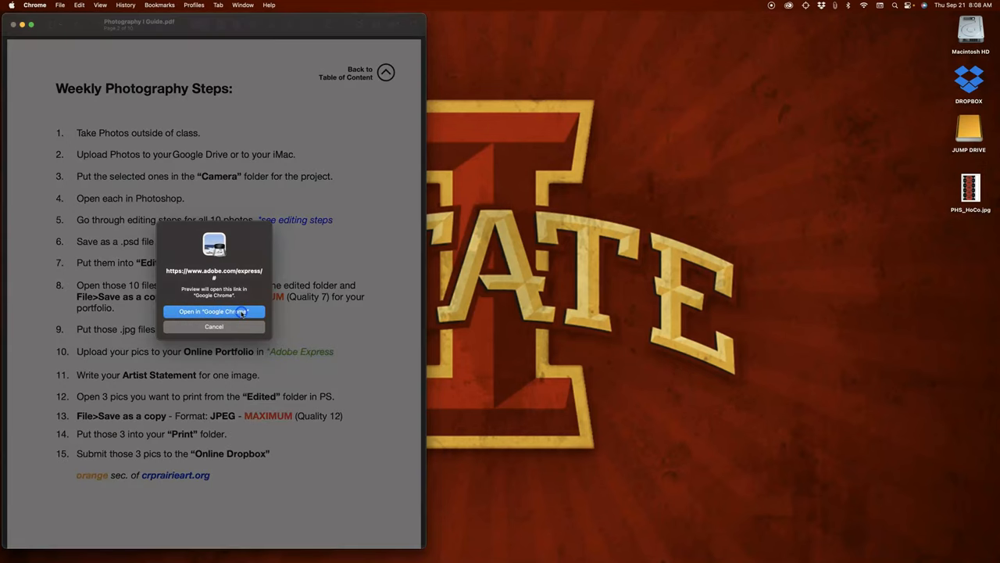
Launch the Adobe Express link in Chrome, dismiss the Google prompt and begin signing in.
{"action": "left_click", "coordinate": [213, 311]}
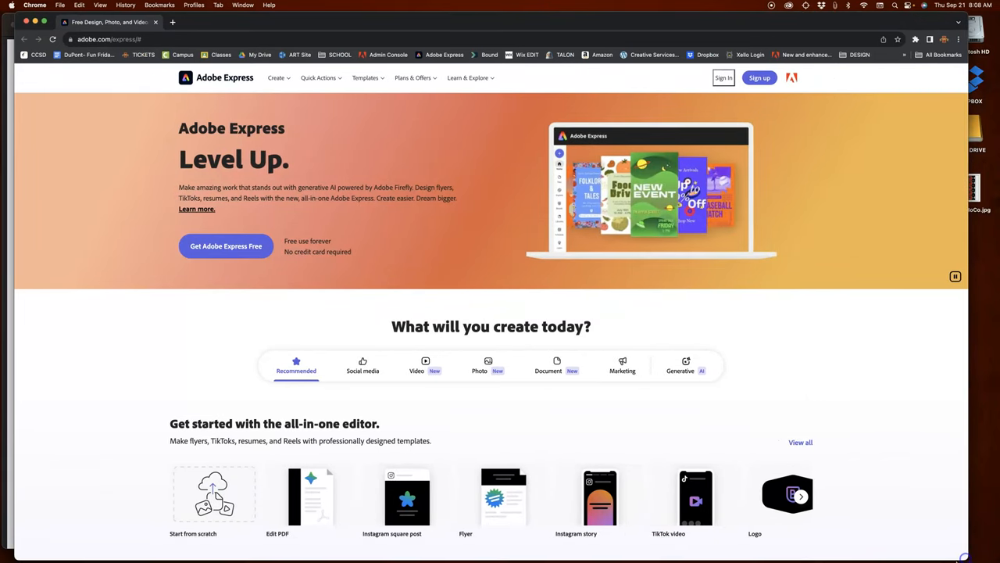
{"action": "left_click", "coordinate": [722, 79]}
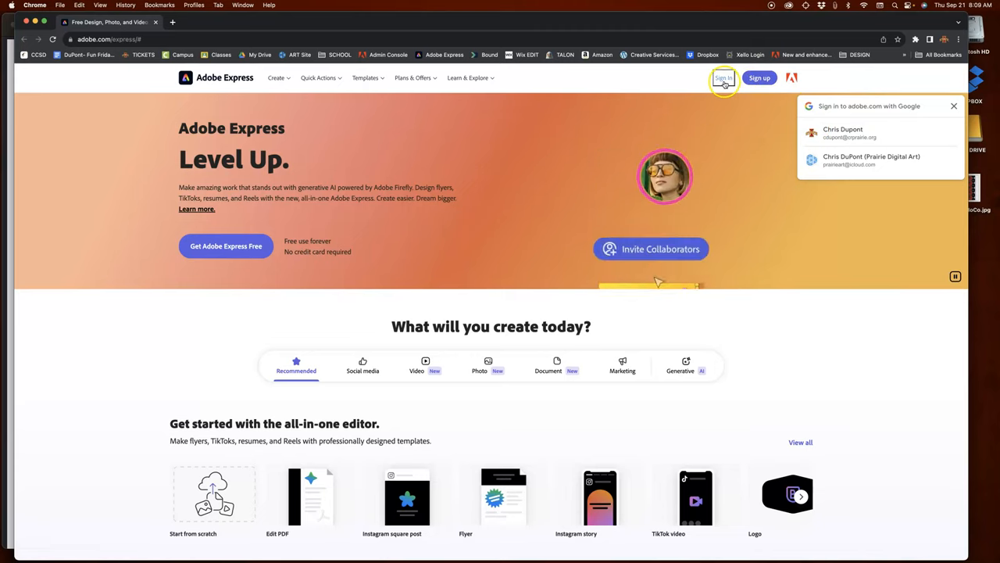
{"action": "left_click", "coordinate": [842, 133]}
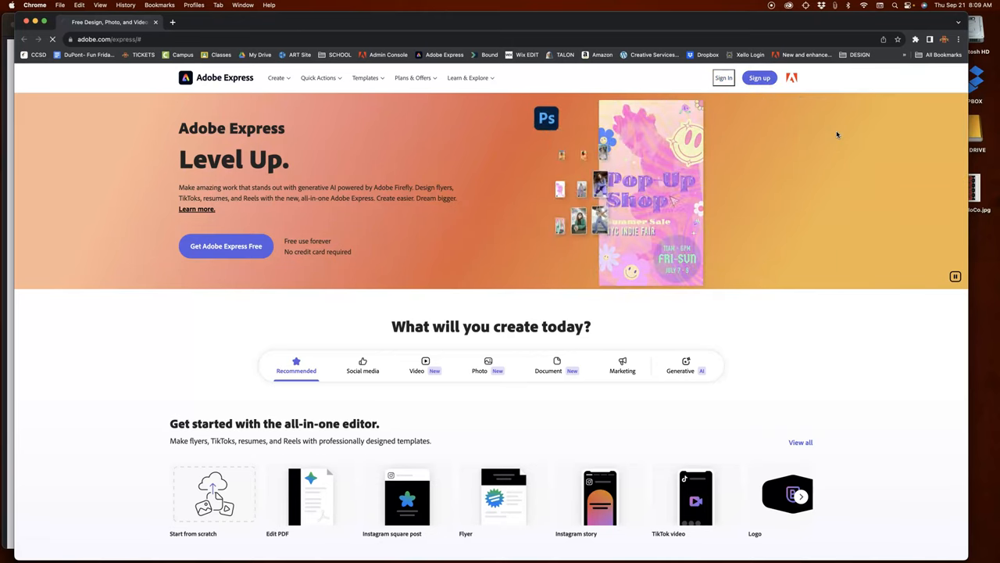
{"action": "left_click", "coordinate": [722, 78]}
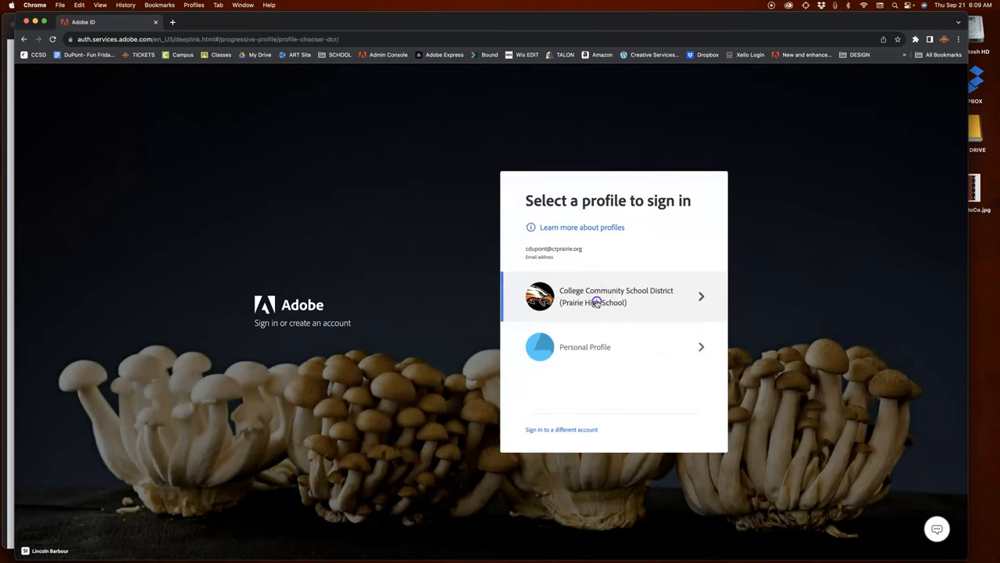
Sign in with the College Community School District profile and reach the home page.
{"action": "left_click", "coordinate": [613, 297]}
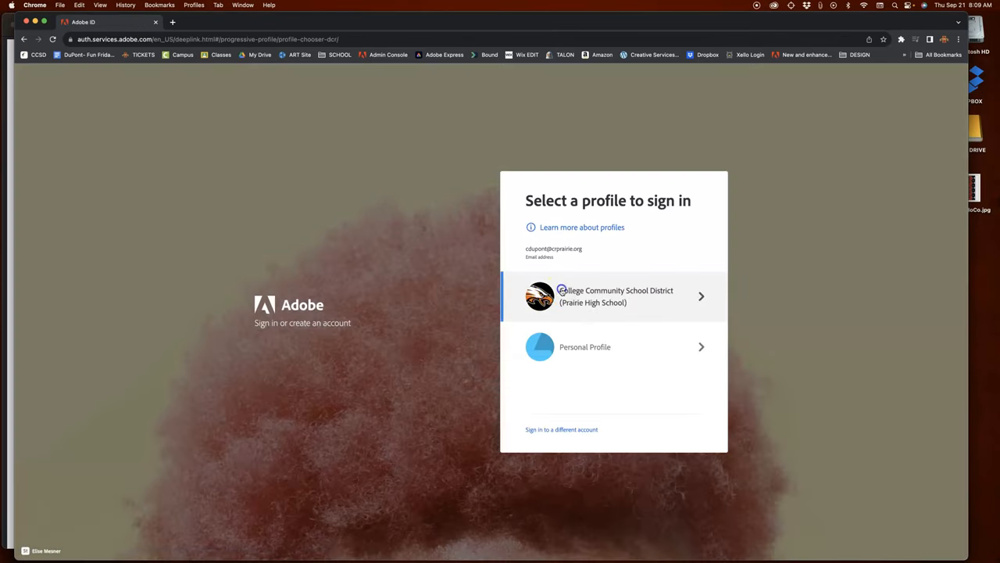
{"action": "left_click", "coordinate": [616, 297]}
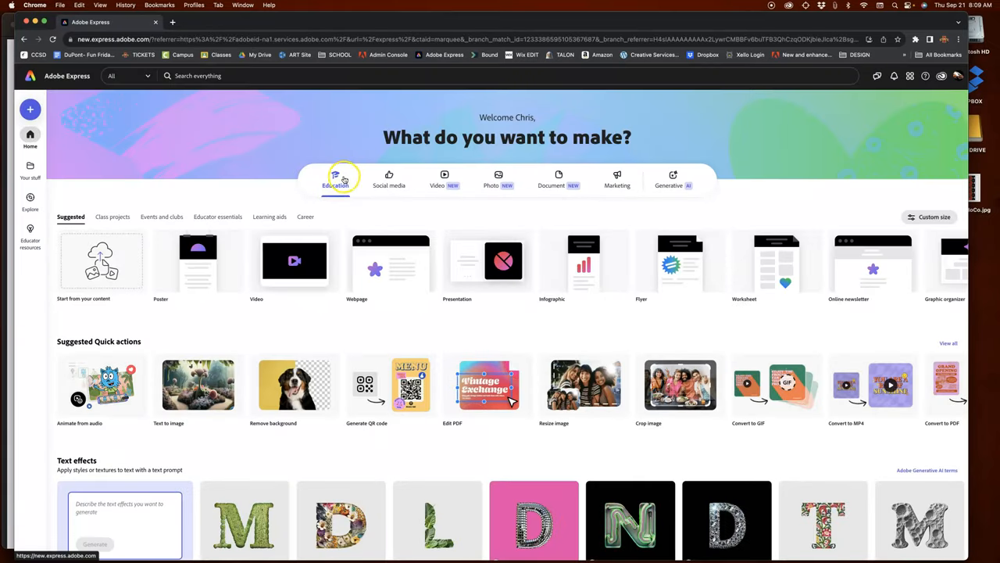
From the Education tab, create a new blank Webpage project from scratch.
{"action": "left_click", "coordinate": [335, 178]}
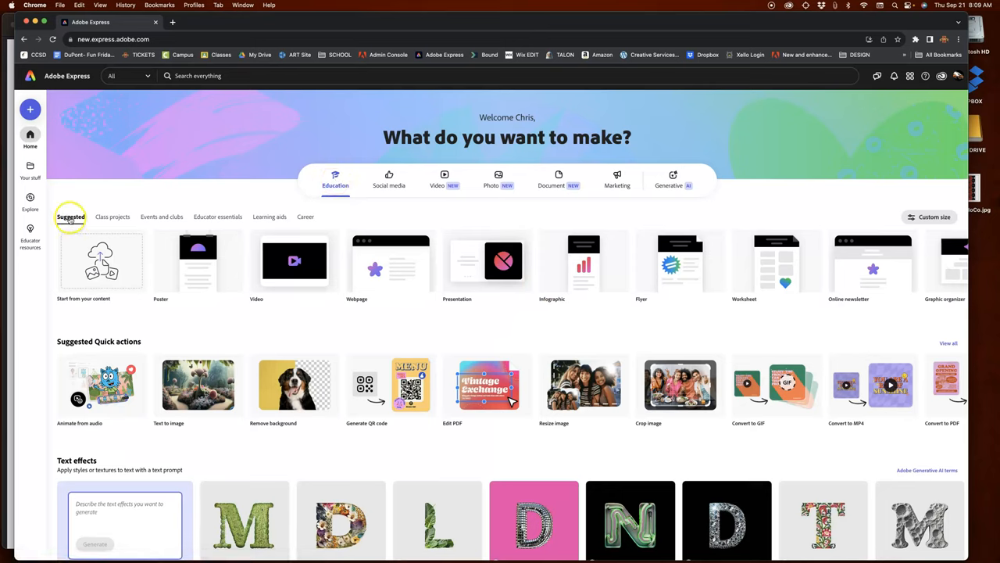
{"action": "mouse_move", "coordinate": [391, 261]}
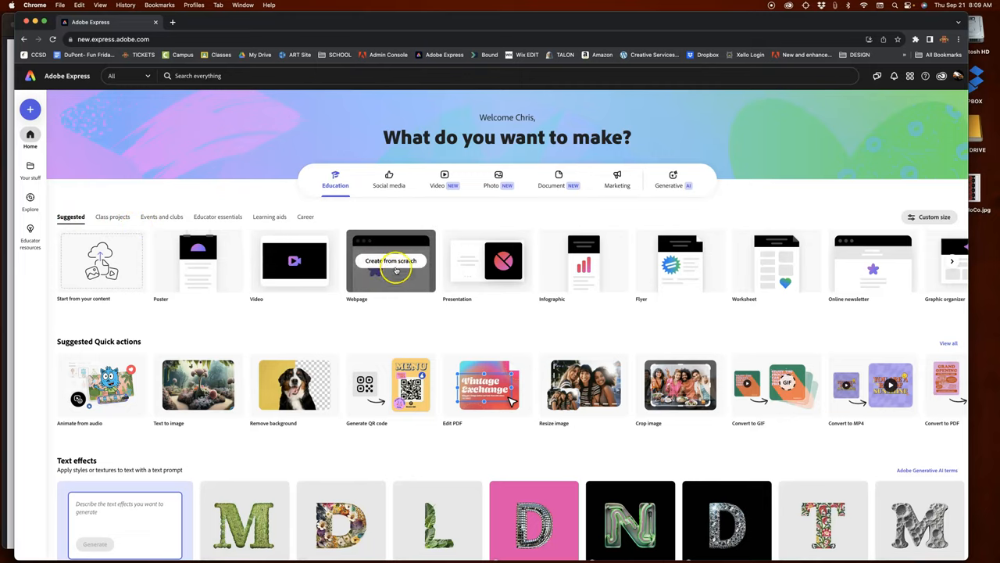
{"action": "left_click", "coordinate": [391, 261]}
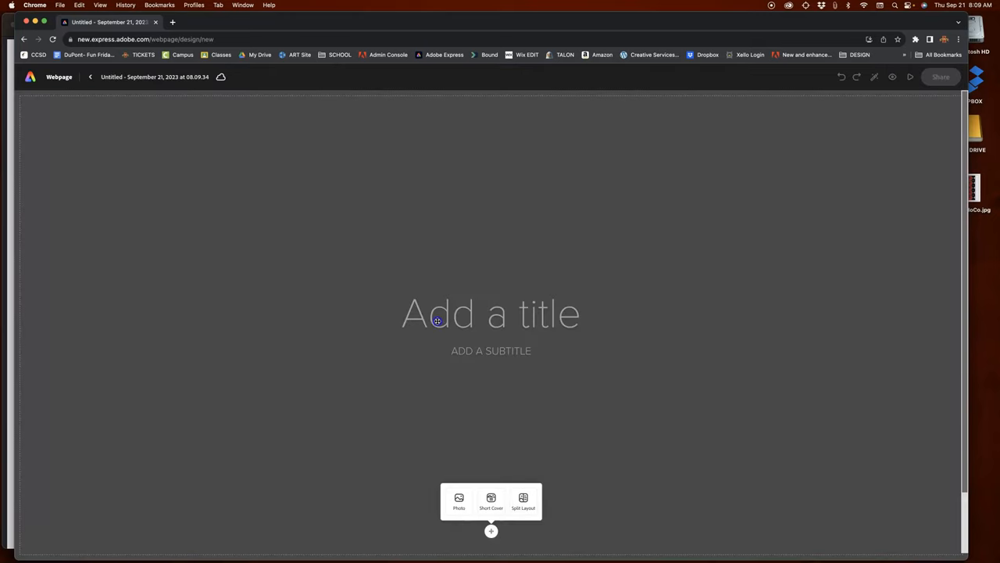
Title the webpage "Chris DuPont" with the subtitle "PHOTOGRAPHY 1".
{"action": "type", "text": "Chris D"}
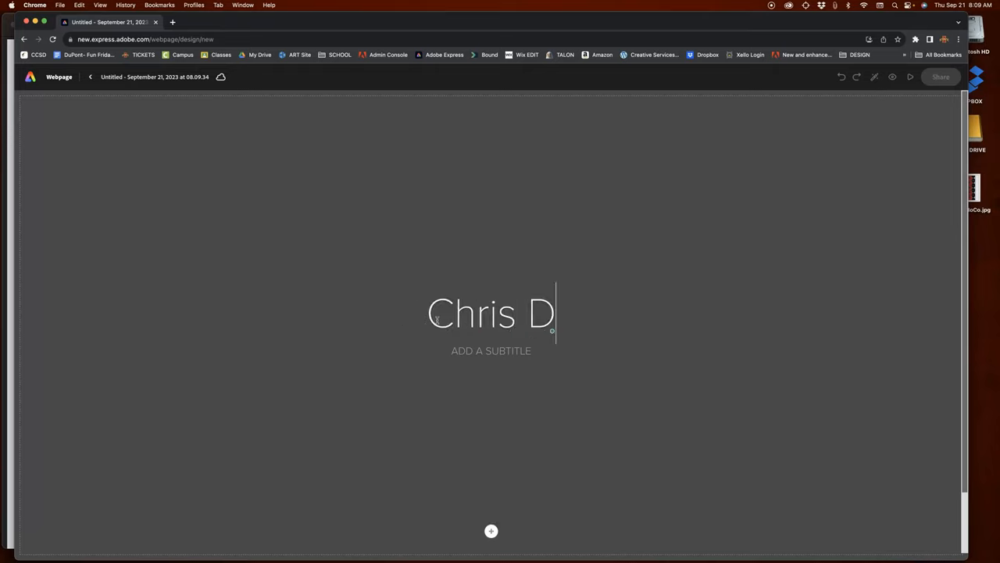
{"action": "type", "text": "uPont"}
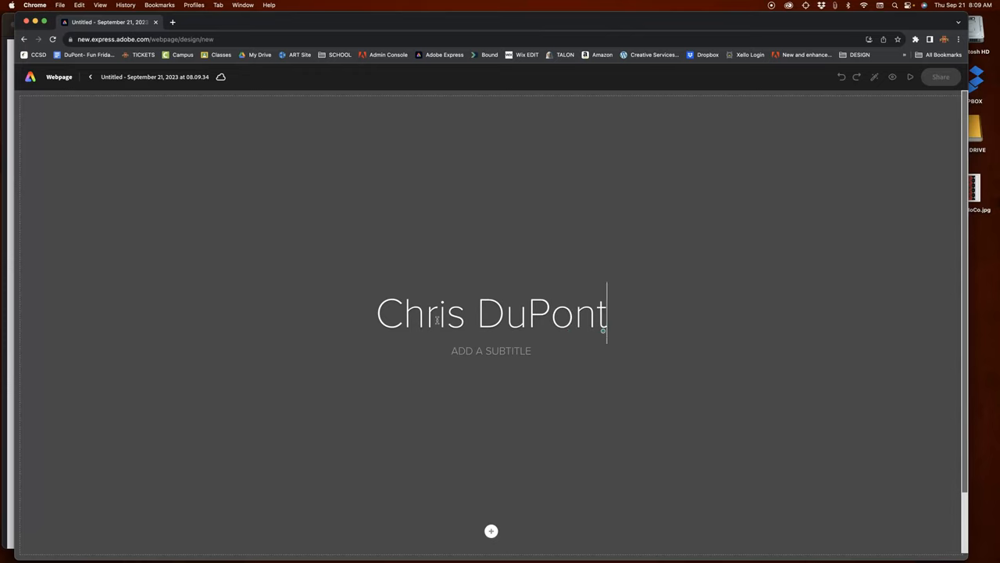
{"action": "left_click", "coordinate": [491, 350]}
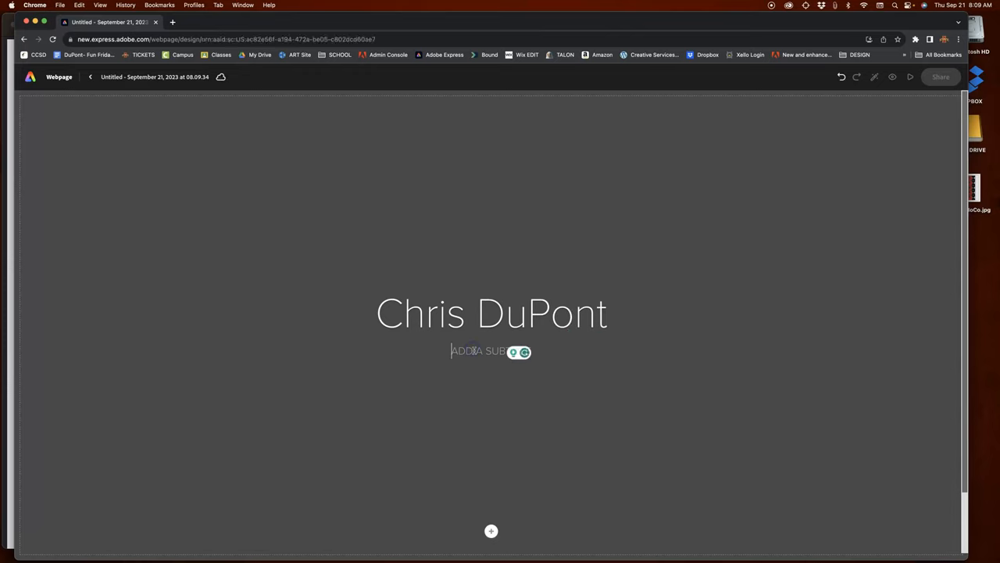
{"action": "type", "text": "PHOTO"}
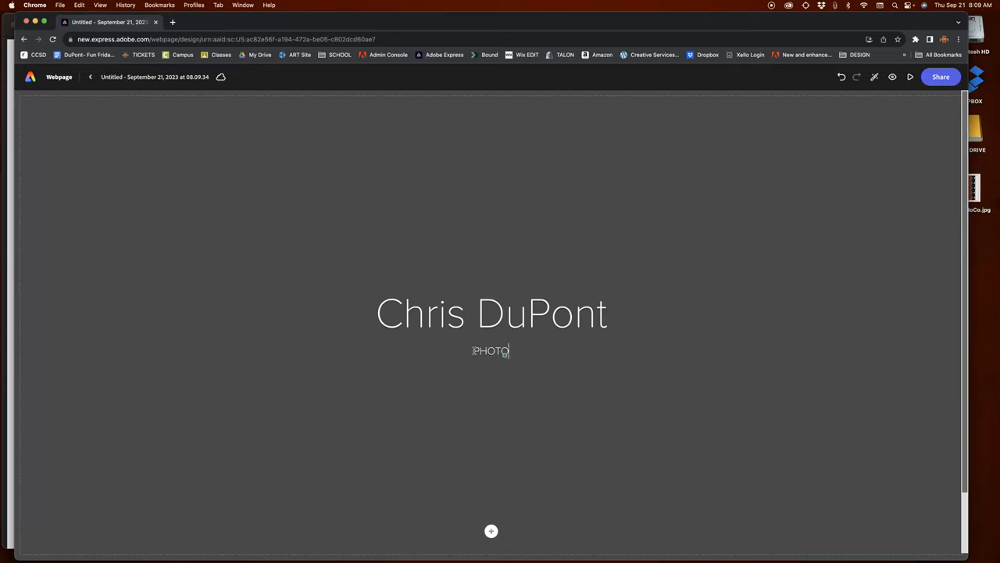
{"action": "type", "text": "GRAPHY 1"}
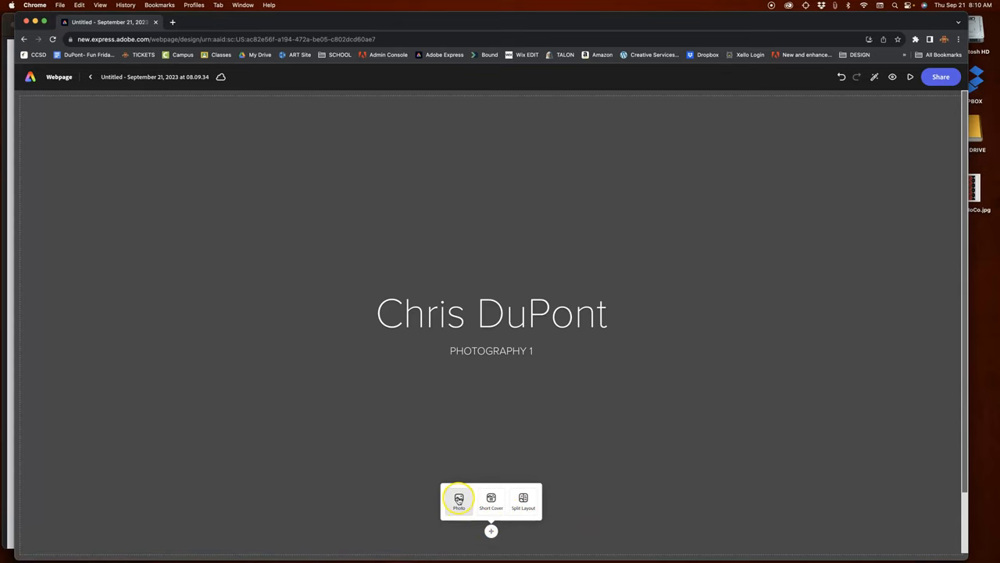
Search stock photos for "autumn" and set an autumn forest image as the header background.
{"action": "left_click", "coordinate": [460, 501]}
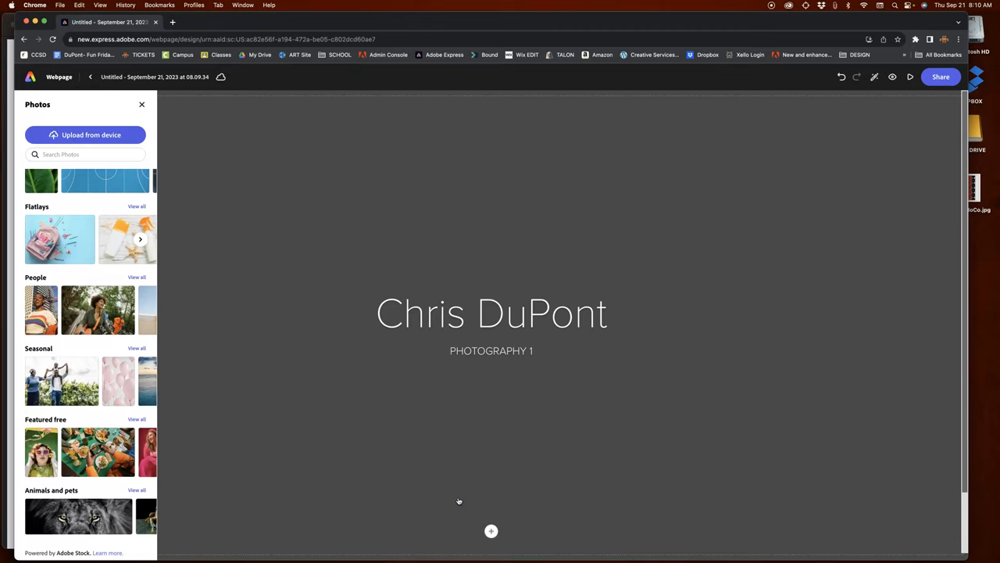
{"action": "mouse_move", "coordinate": [447, 484]}
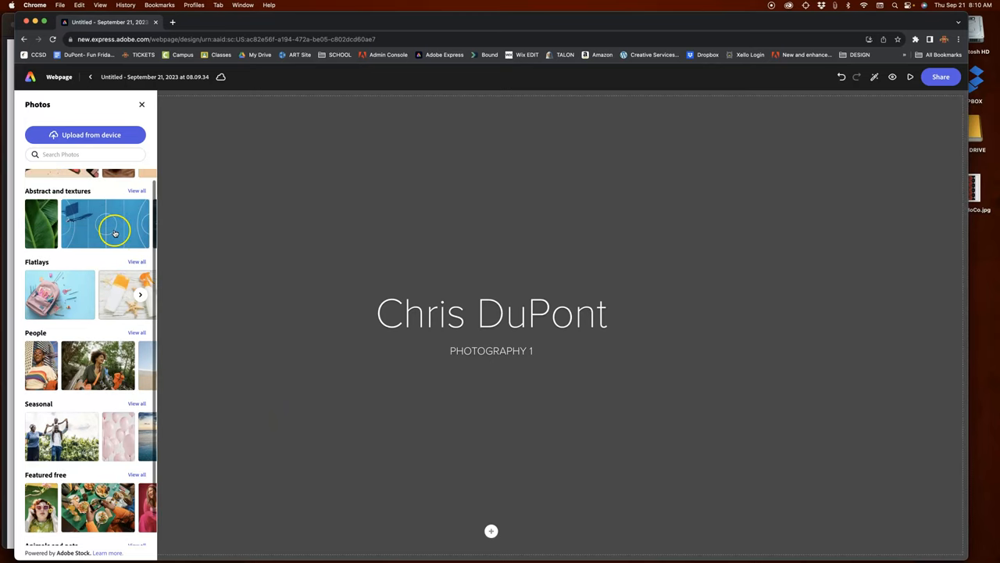
{"action": "scroll", "scroll_direction": "up", "scroll_amount": 3}
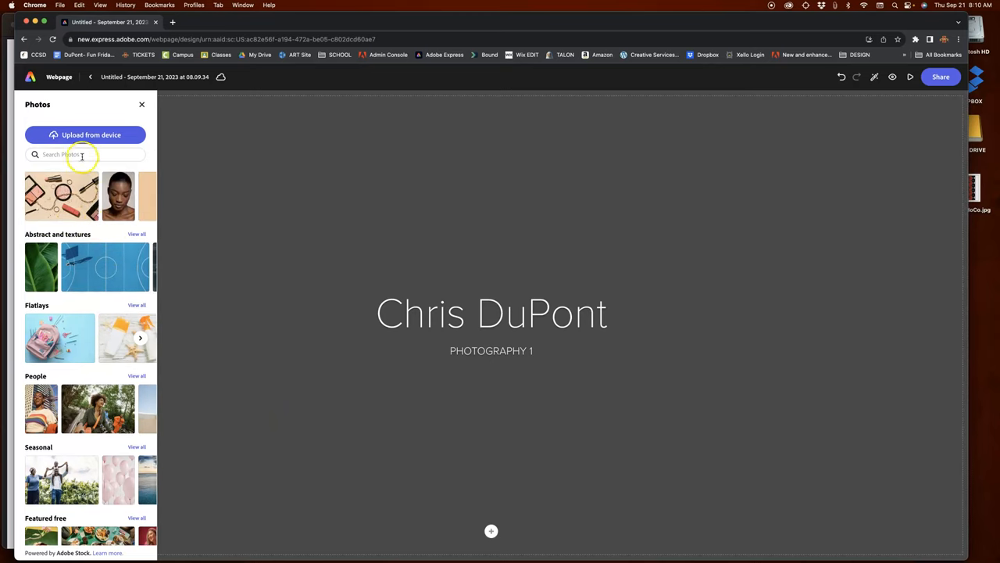
{"action": "type", "text": "a"}
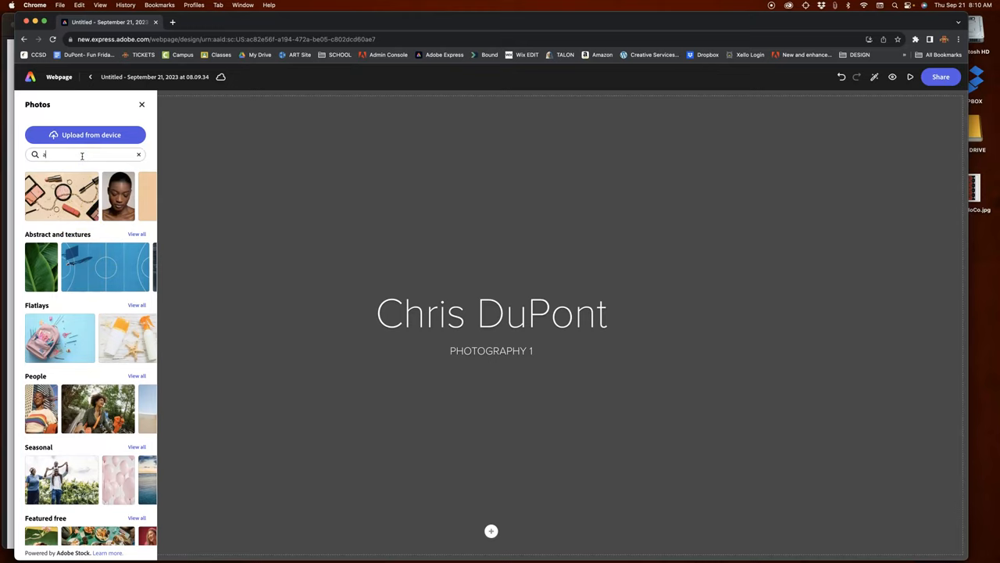
{"action": "left_click", "coordinate": [81, 155]}
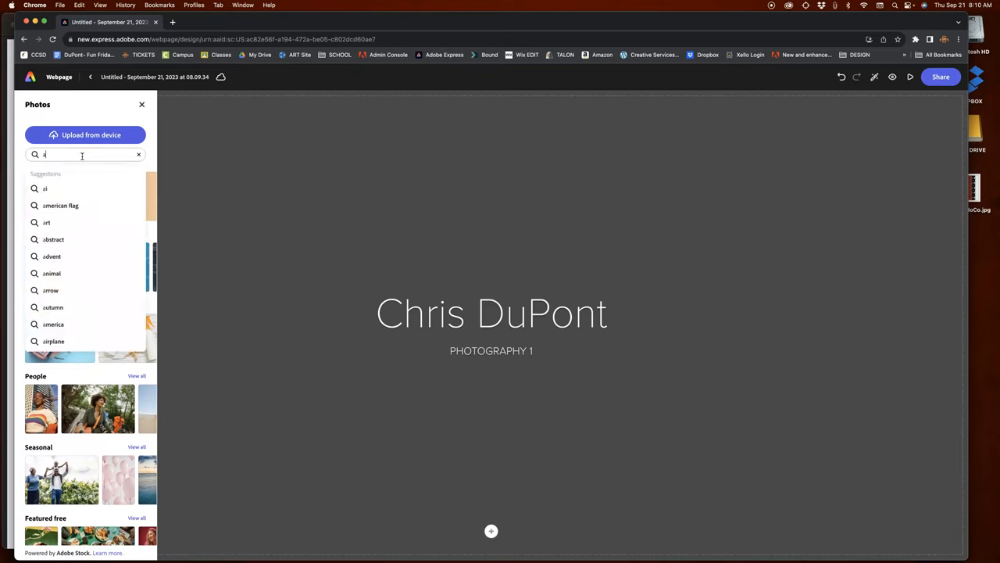
{"action": "type", "text": "utu"}
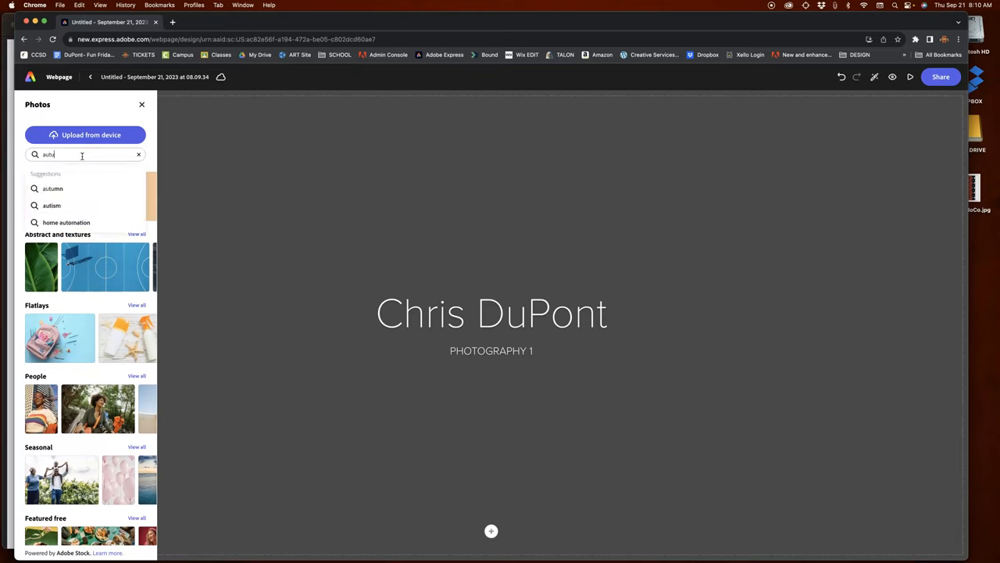
{"action": "left_click", "coordinate": [53, 188]}
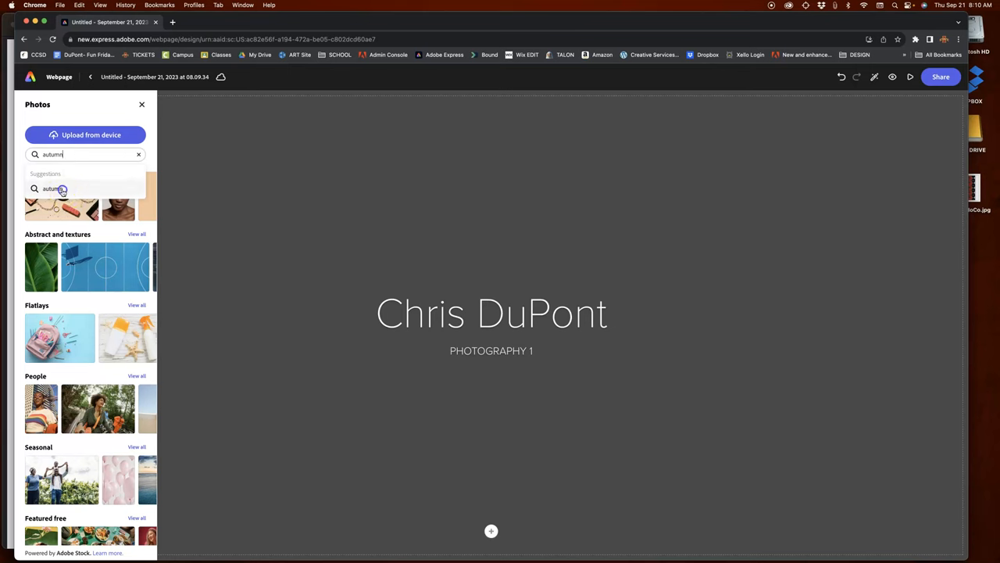
{"action": "left_click", "coordinate": [53, 188]}
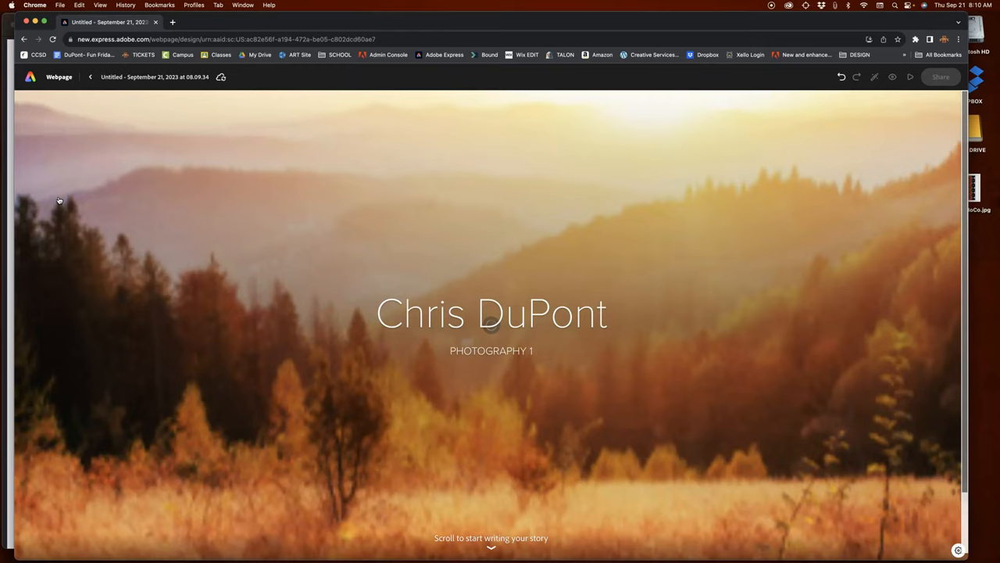
{"action": "mouse_move", "coordinate": [662, 313]}
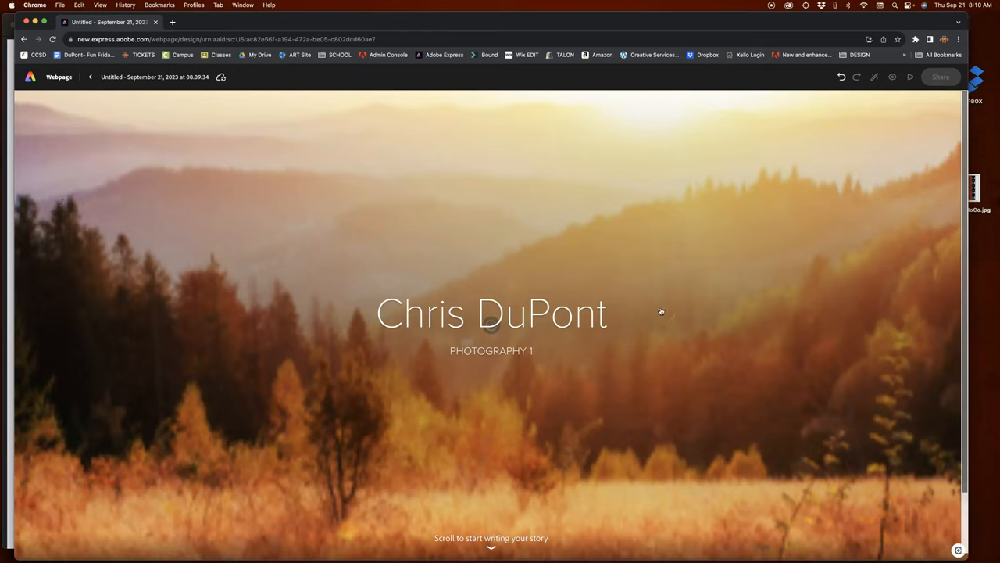
{"action": "mouse_move", "coordinate": [707, 330]}
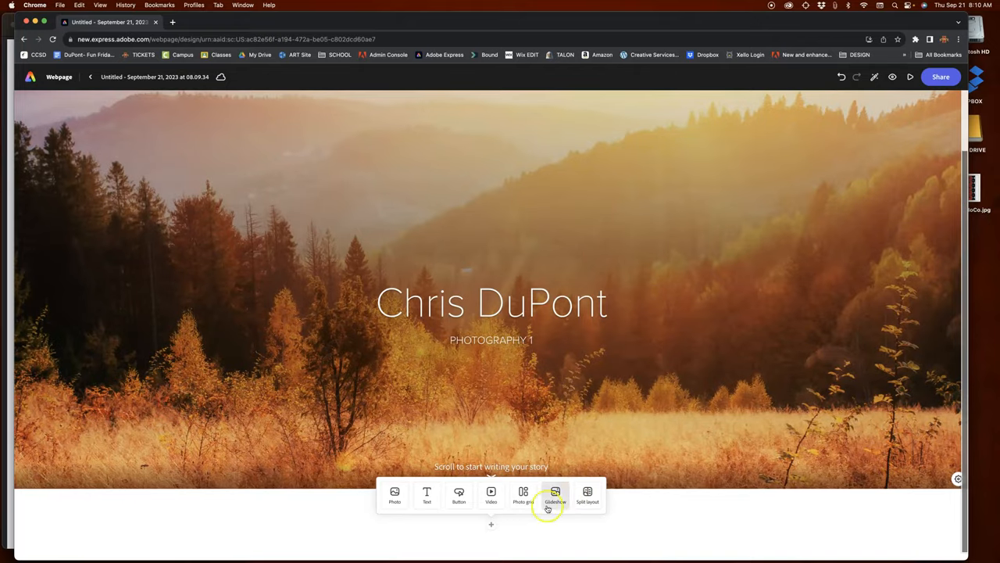
{"action": "mouse_move", "coordinate": [478, 525]}
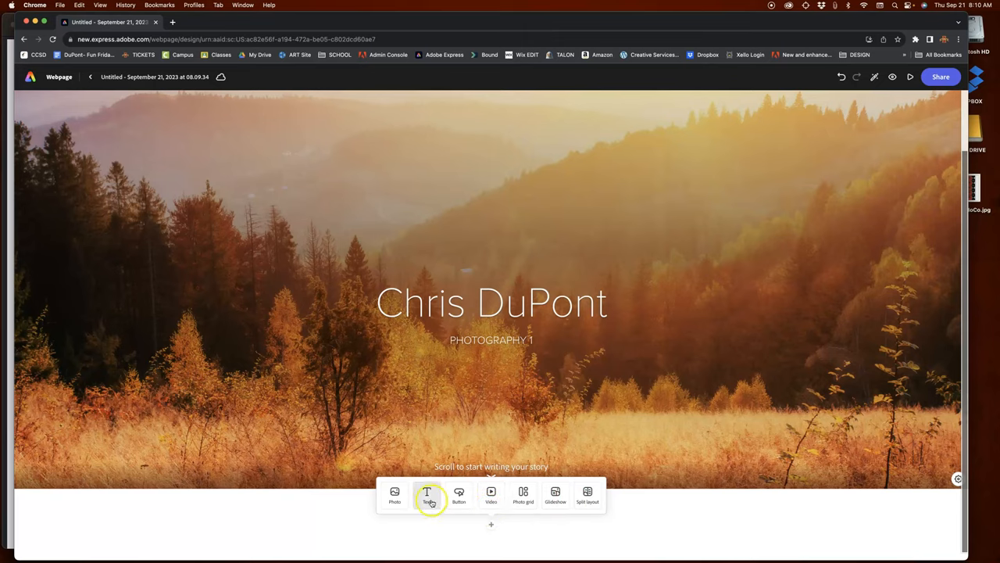
Add a text block below the header reading "Project 1: Rule of Thirds".
{"action": "left_click", "coordinate": [428, 494]}
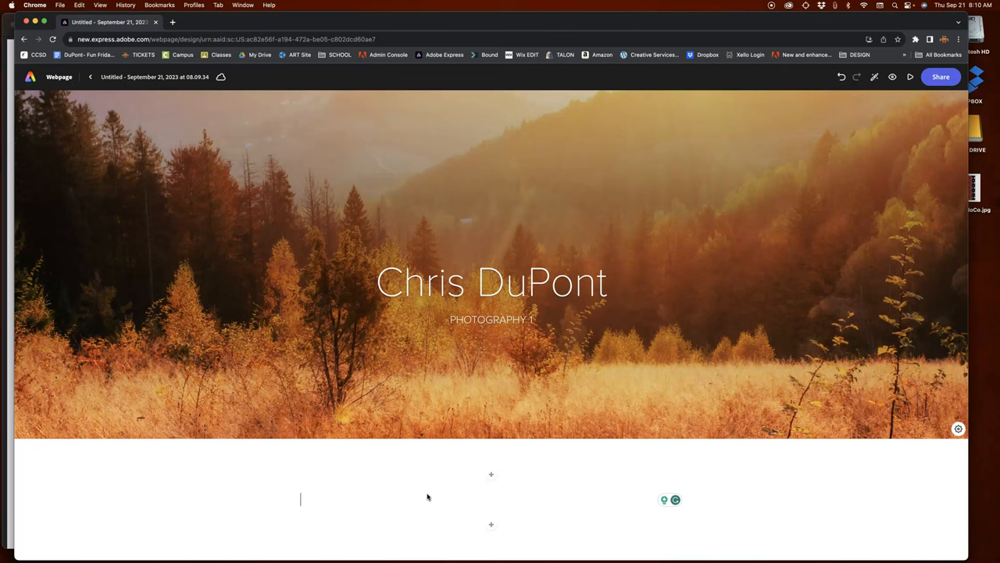
{"action": "type", "text": "Pro"}
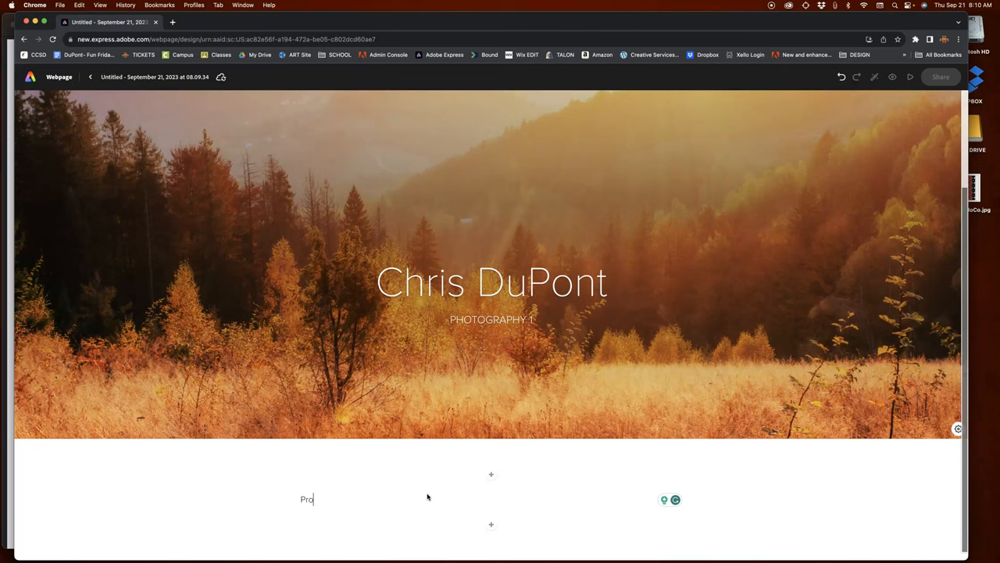
{"action": "type", "text": "ject"}
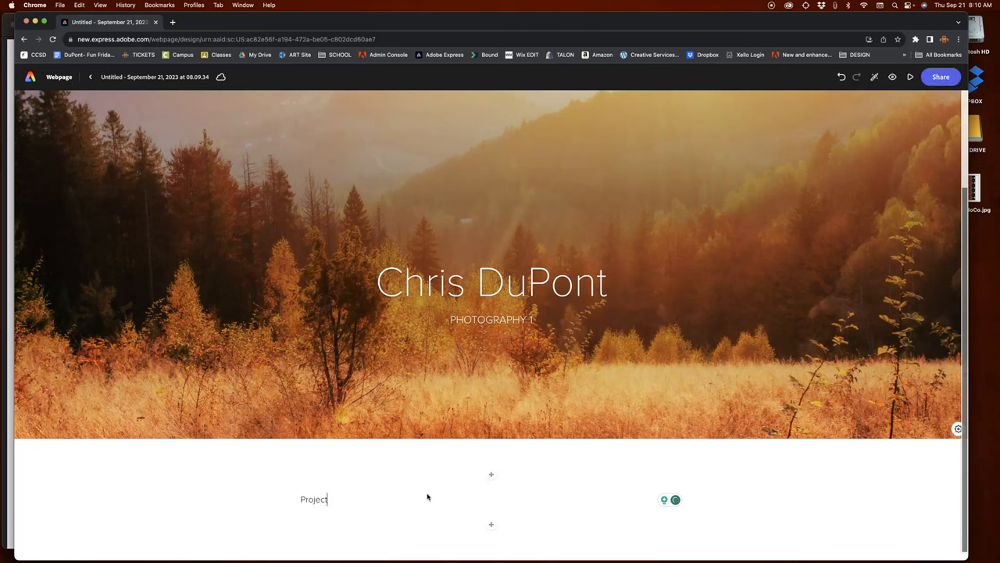
{"action": "type", "text": "1:"}
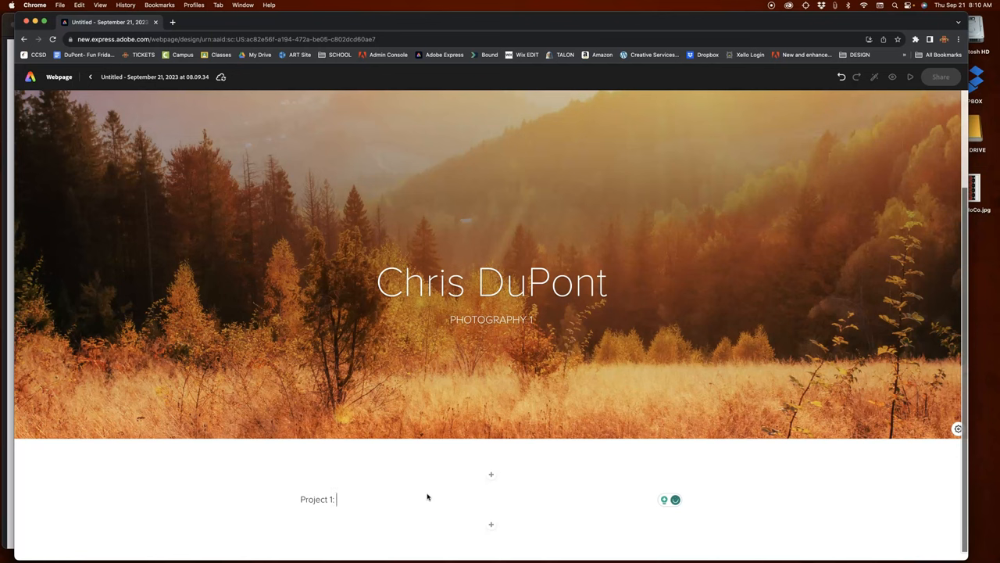
{"action": "type", "text": "Rule"}
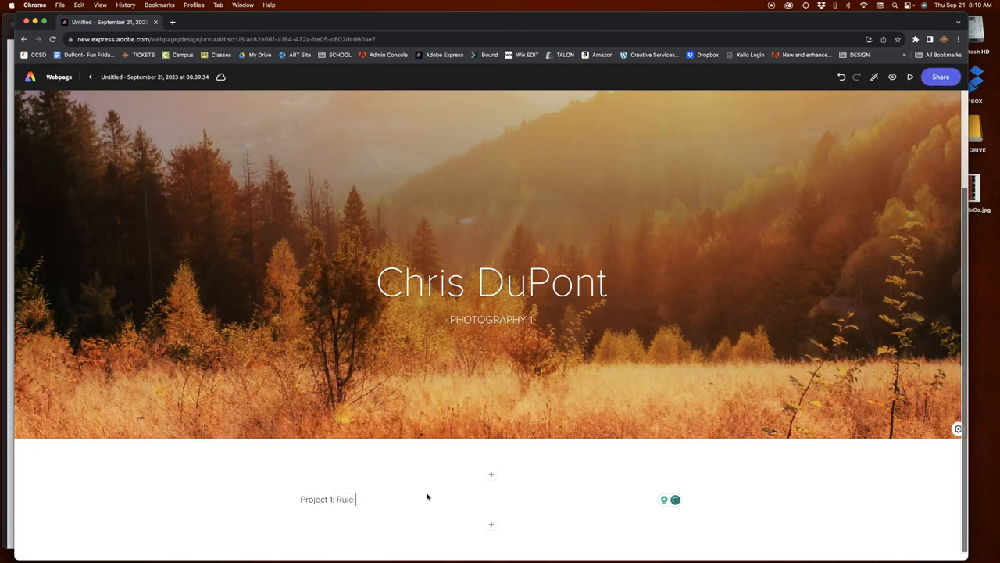
{"action": "type", "text": "of Th"}
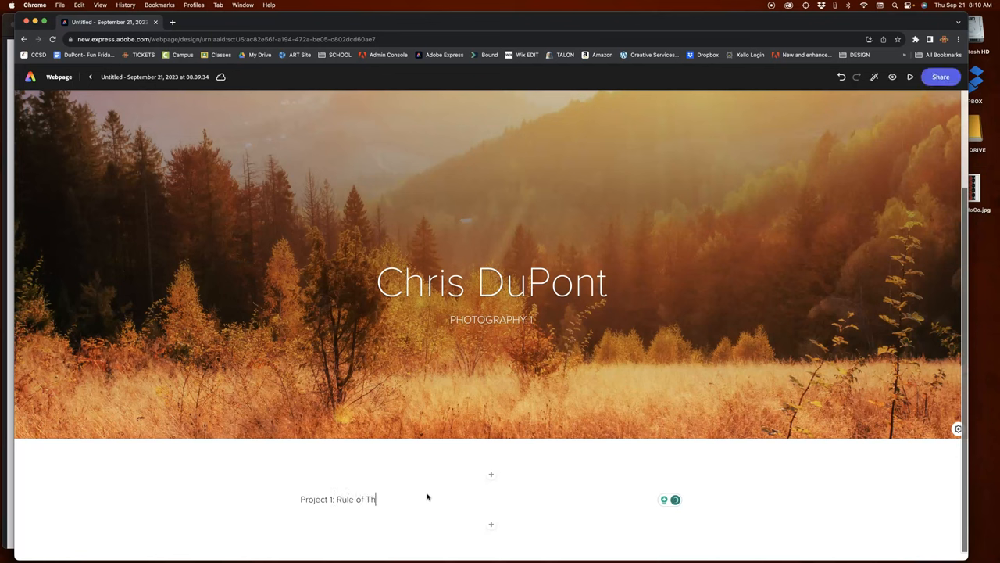
{"action": "type", "text": "irds"}
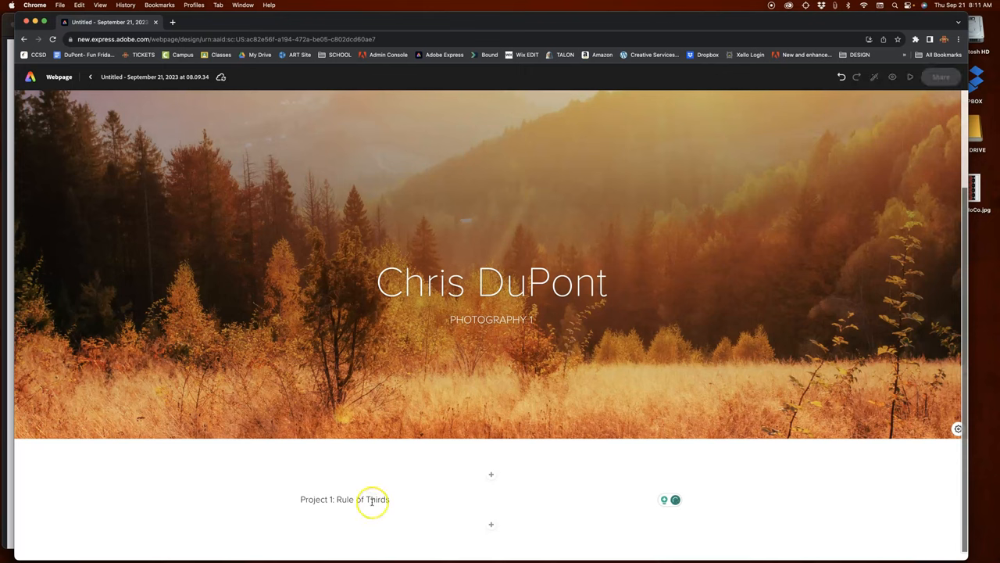
Format the Project 1 text as a large heading.
{"action": "left_click", "coordinate": [344, 498]}
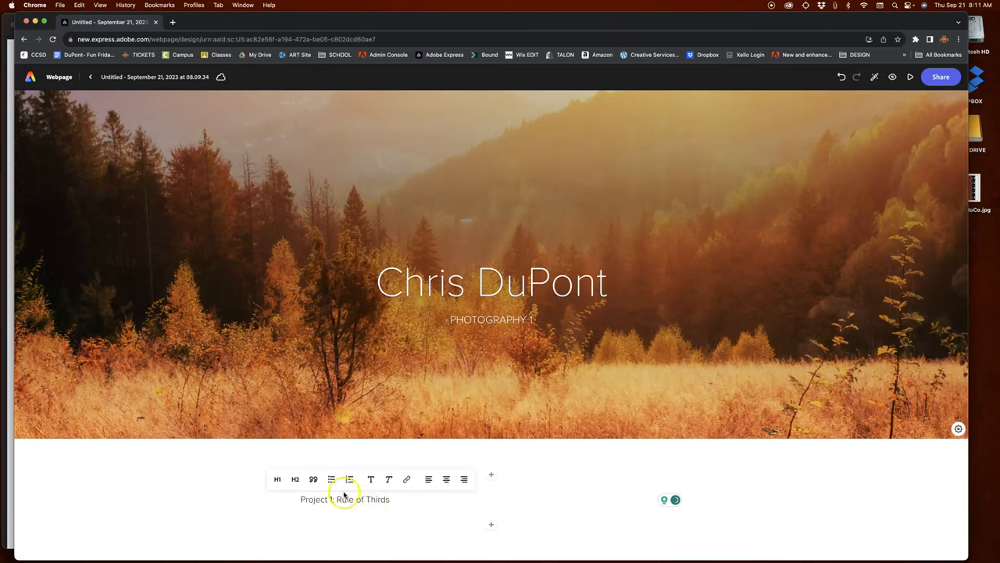
{"action": "left_click", "coordinate": [296, 478]}
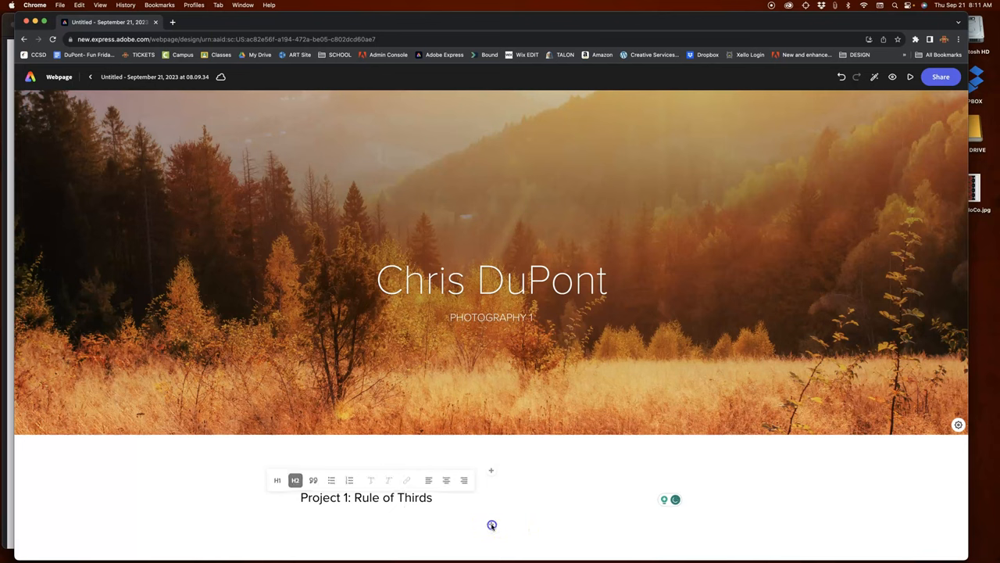
Add a Photo grid block under the Project 1 heading, bringing up the grid editor.
{"action": "left_click", "coordinate": [491, 469]}
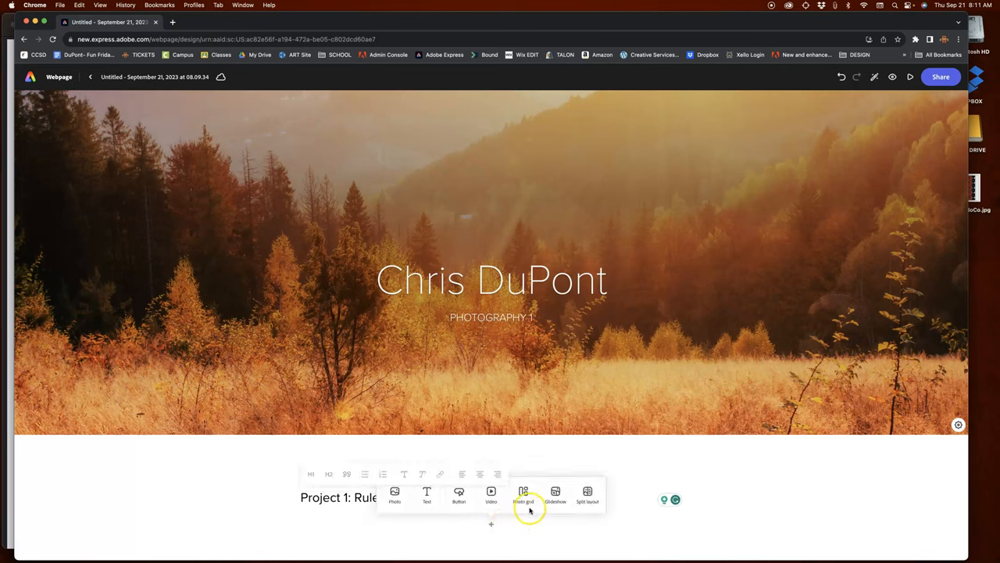
{"action": "mouse_move", "coordinate": [522, 492]}
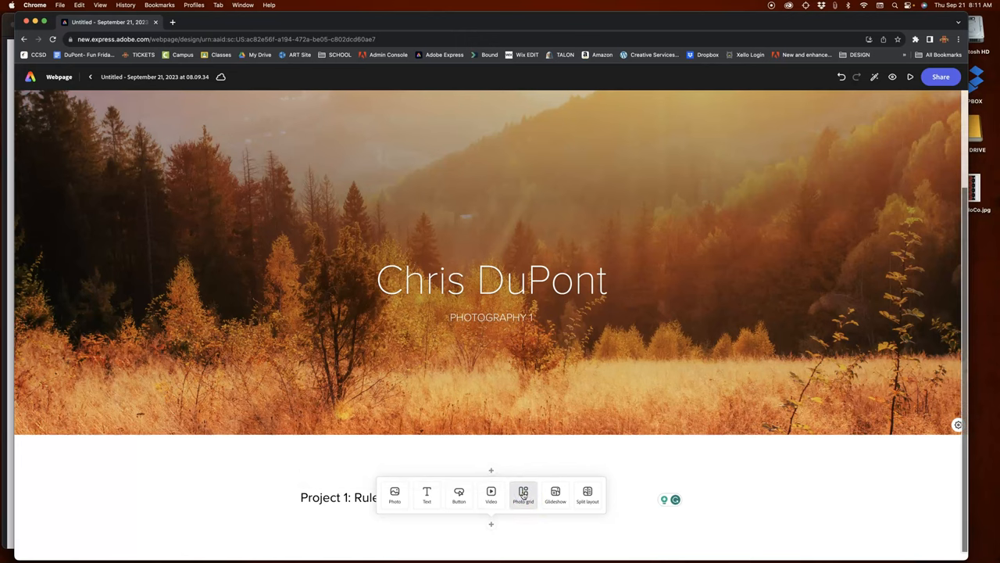
{"action": "left_click", "coordinate": [522, 494]}
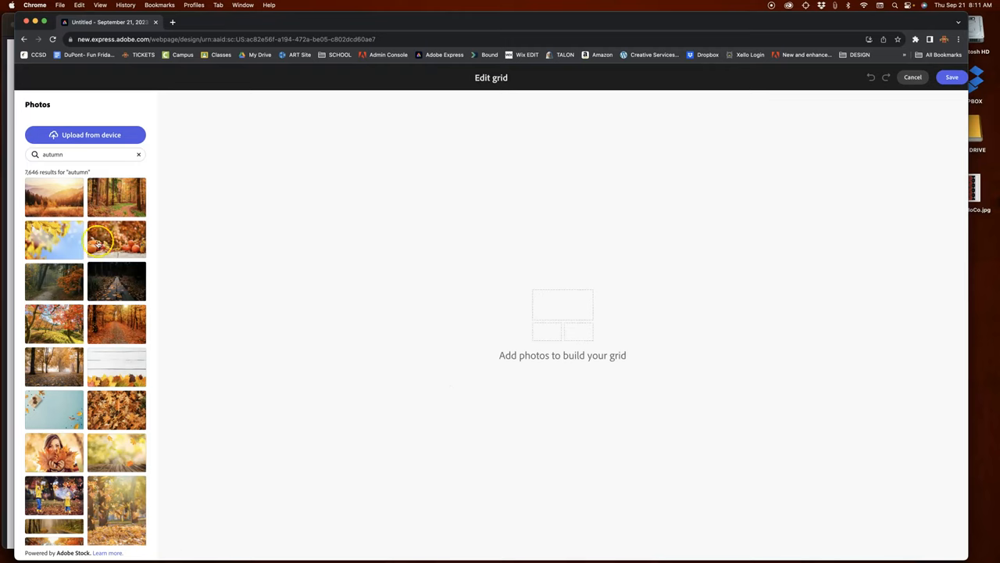
{"action": "mouse_move", "coordinate": [113, 311]}
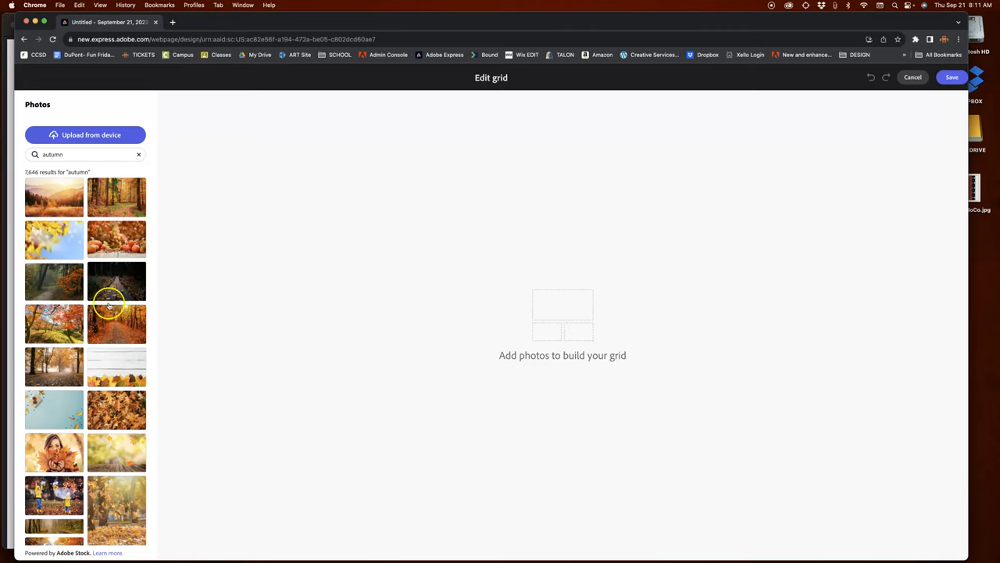
{"action": "mouse_move", "coordinate": [102, 197]}
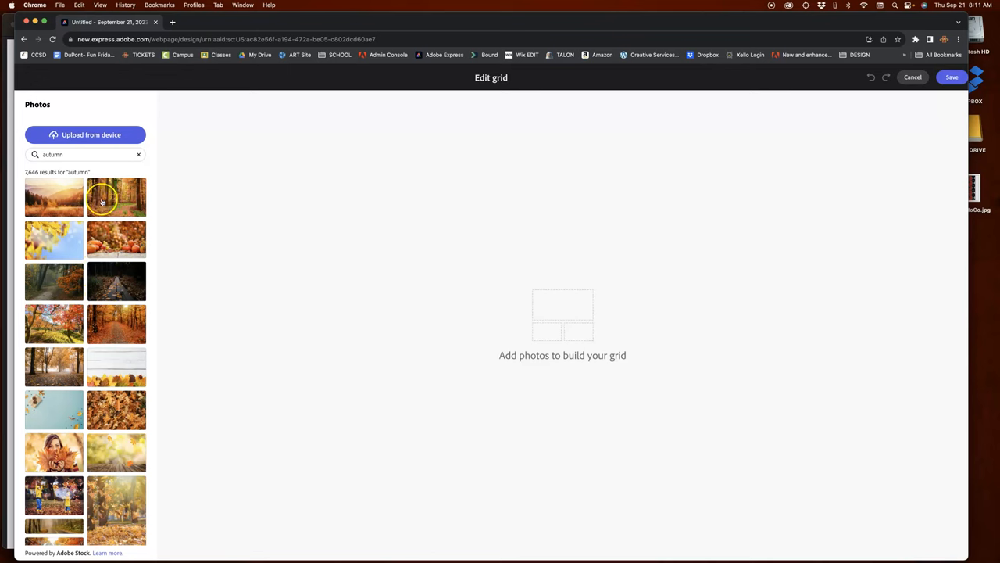
{"action": "mouse_move", "coordinate": [94, 203]}
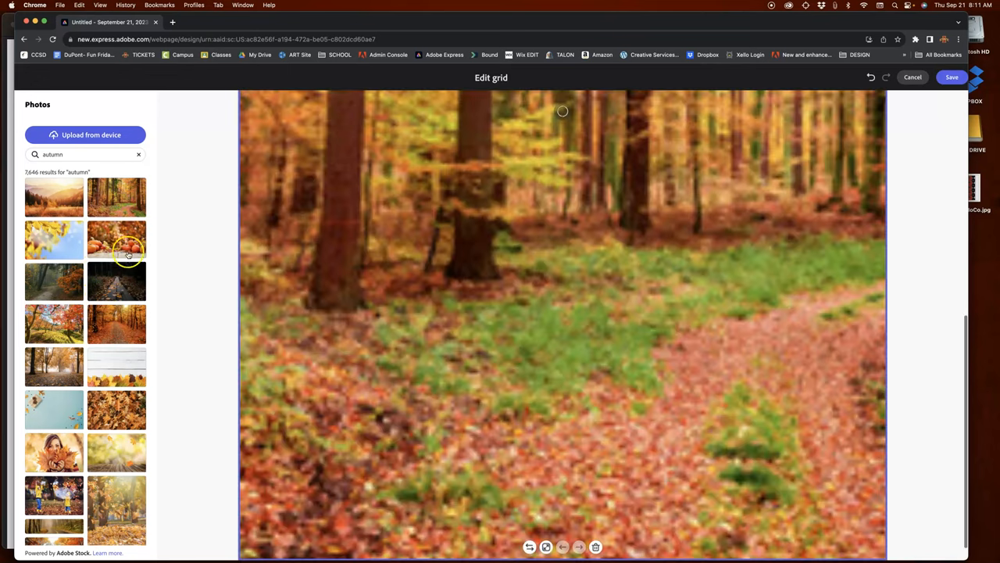
Add autumn forest, boardwalk and fallen-leaf stock photos from the search results to the grid.
{"action": "left_click", "coordinate": [116, 322]}
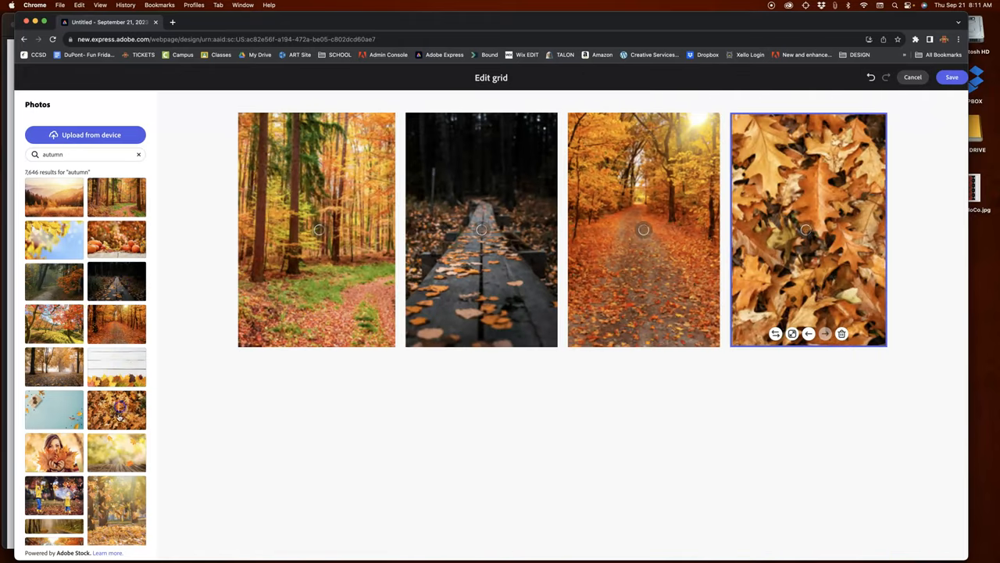
{"action": "scroll", "scroll_direction": "down", "scroll_amount": 3}
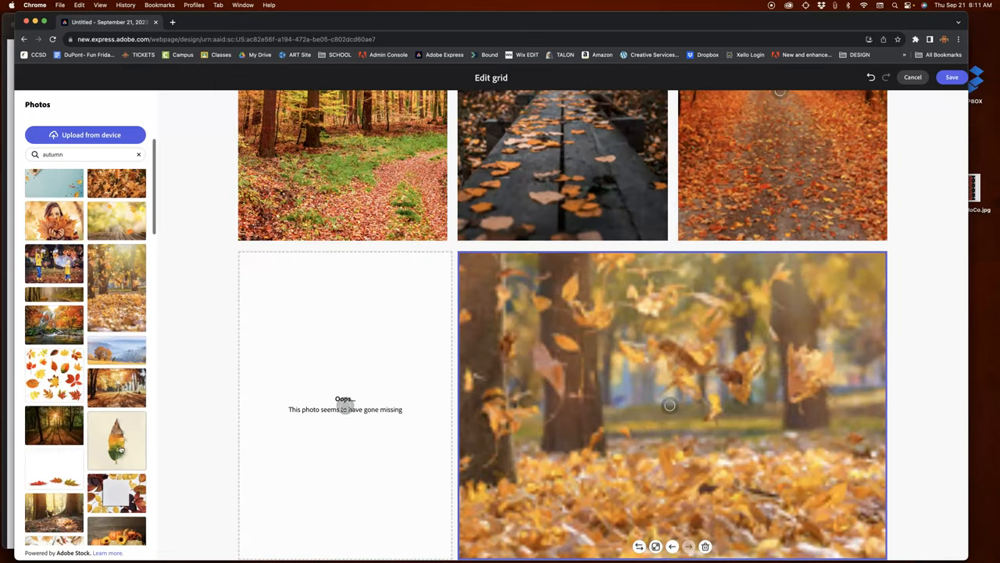
{"action": "scroll", "scroll_direction": "down", "scroll_amount": 3}
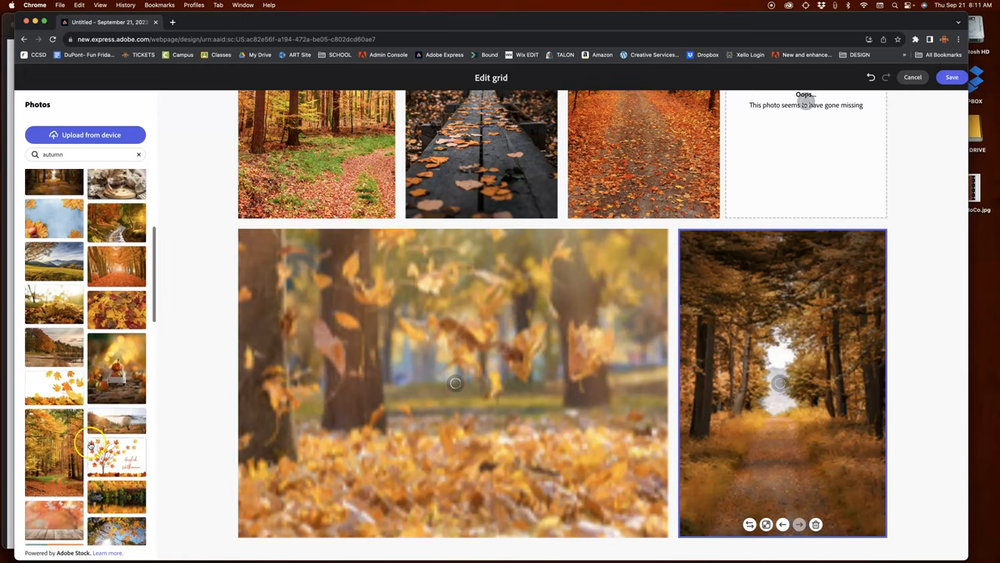
{"action": "scroll", "scroll_direction": "down", "scroll_amount": 3}
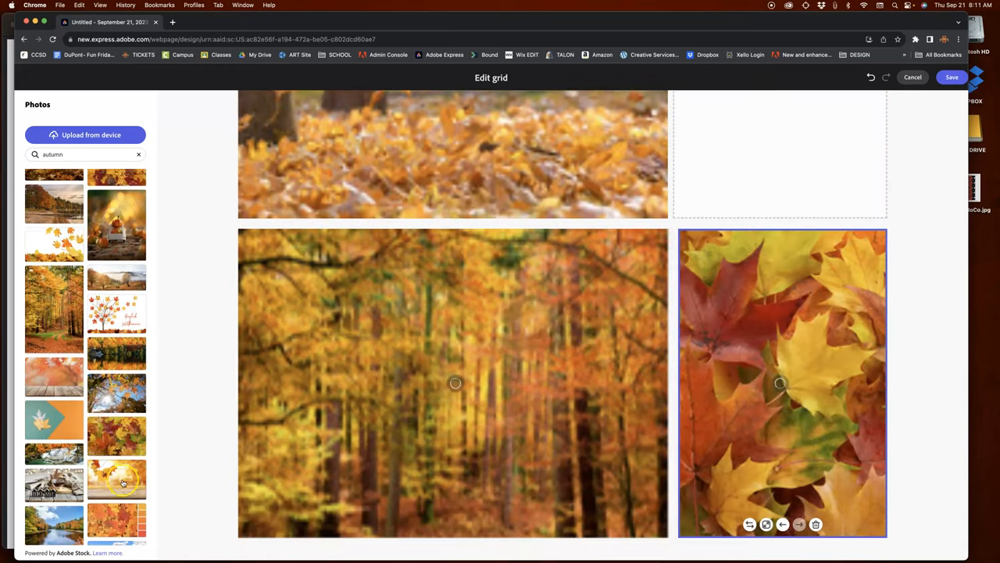
{"action": "scroll", "scroll_direction": "down", "scroll_amount": 3}
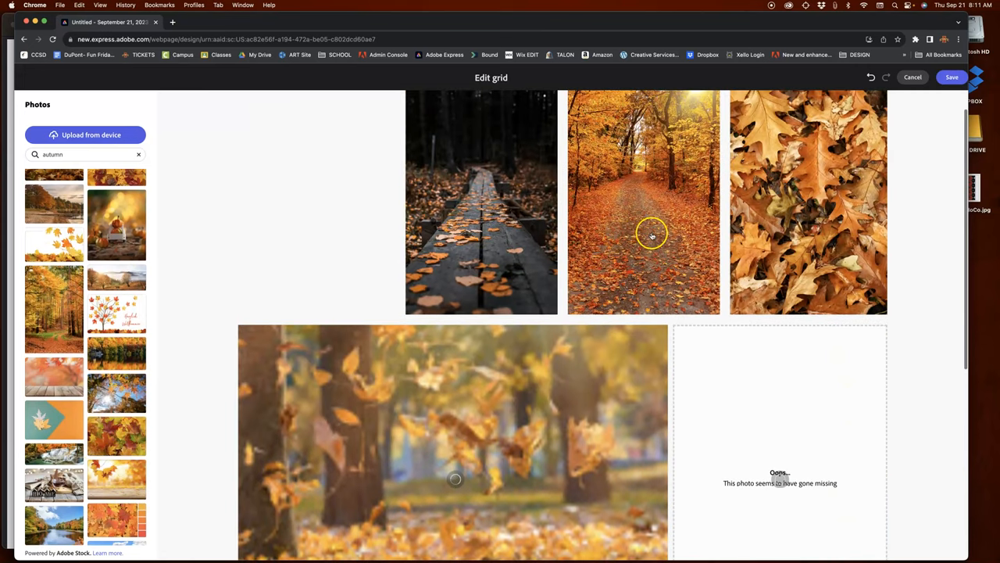
{"action": "scroll", "scroll_direction": "down", "scroll_amount": 3}
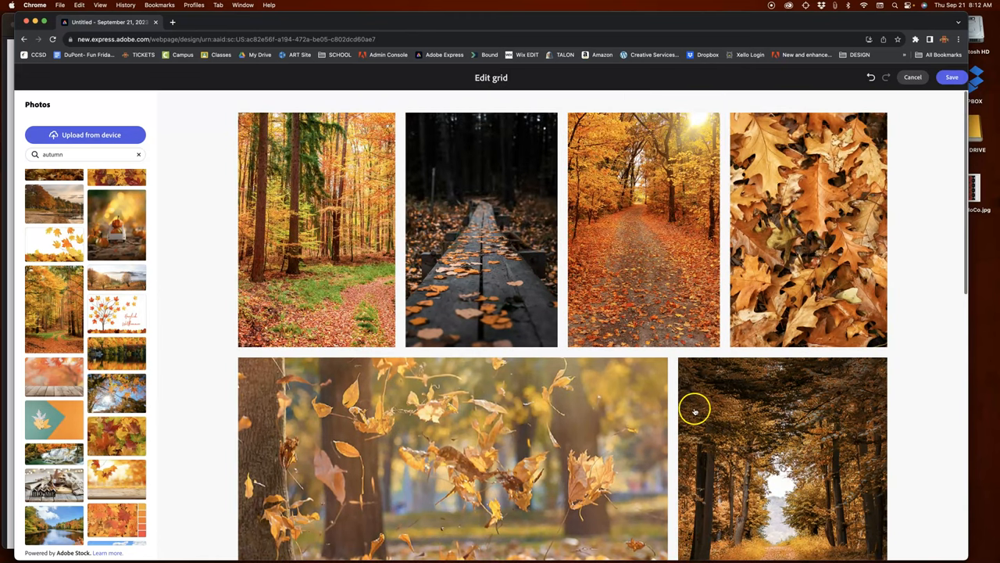
{"action": "scroll", "scroll_direction": "down", "scroll_amount": 3}
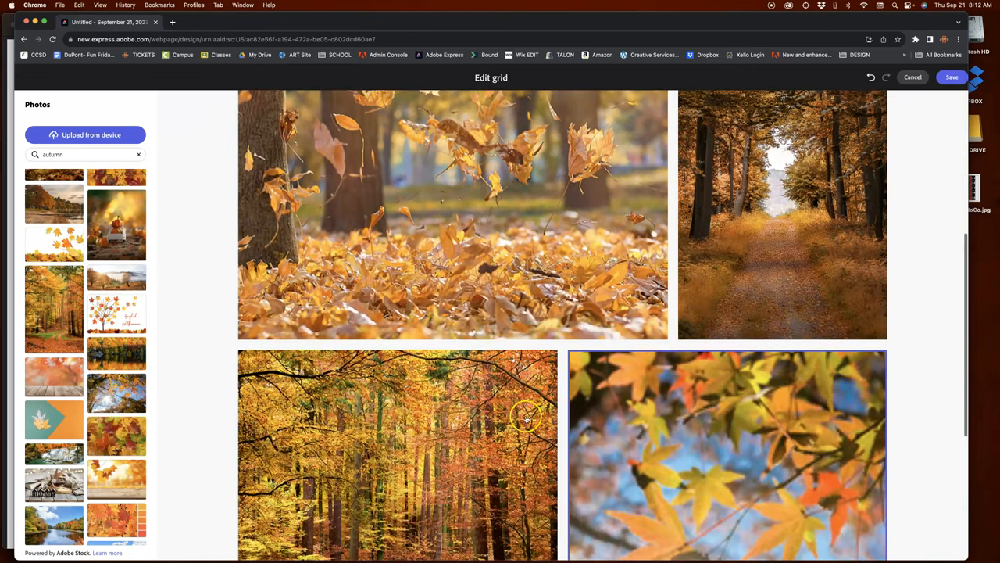
{"action": "scroll", "scroll_direction": "down", "scroll_amount": 3}
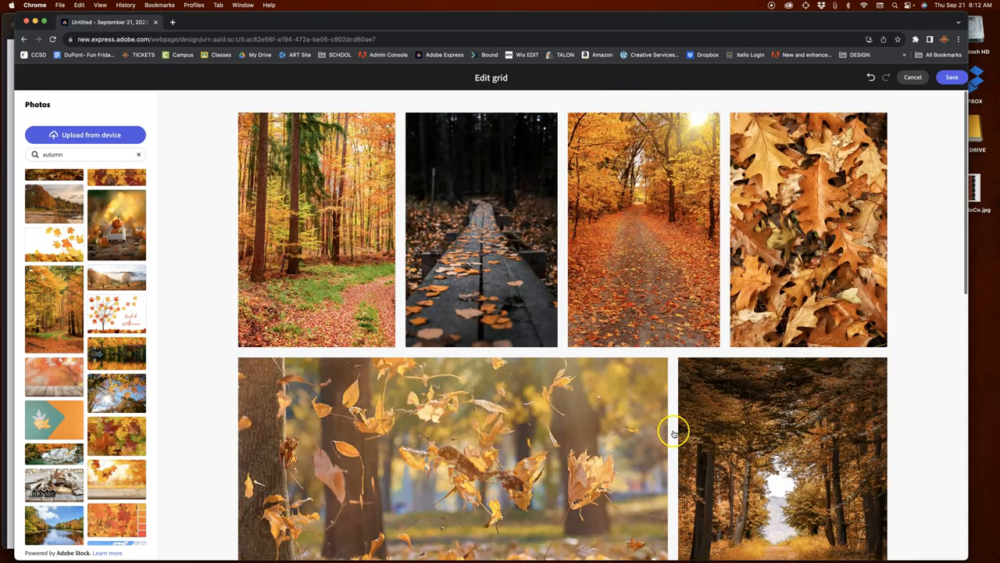
{"action": "mouse_move", "coordinate": [500, 269]}
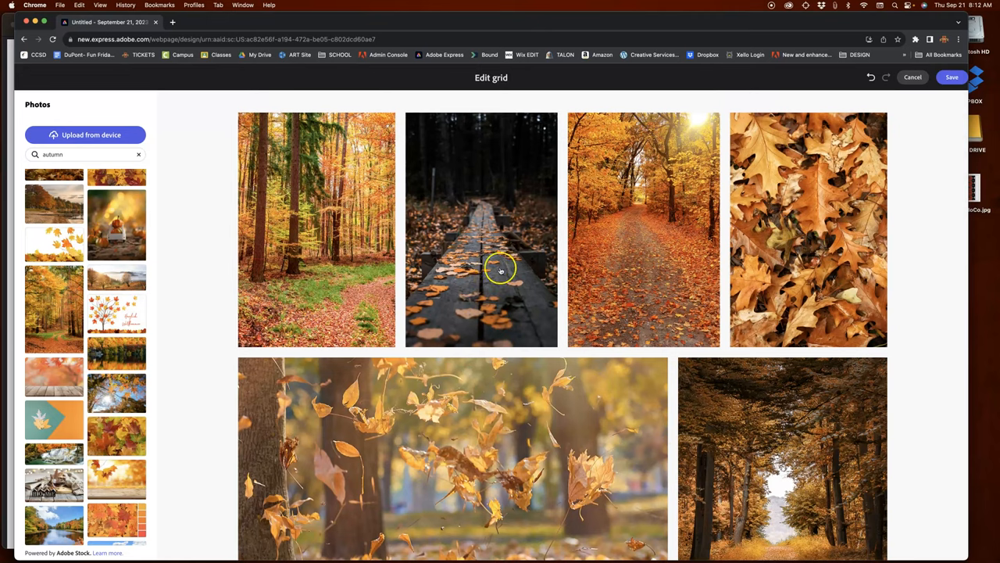
{"action": "mouse_move", "coordinate": [490, 454]}
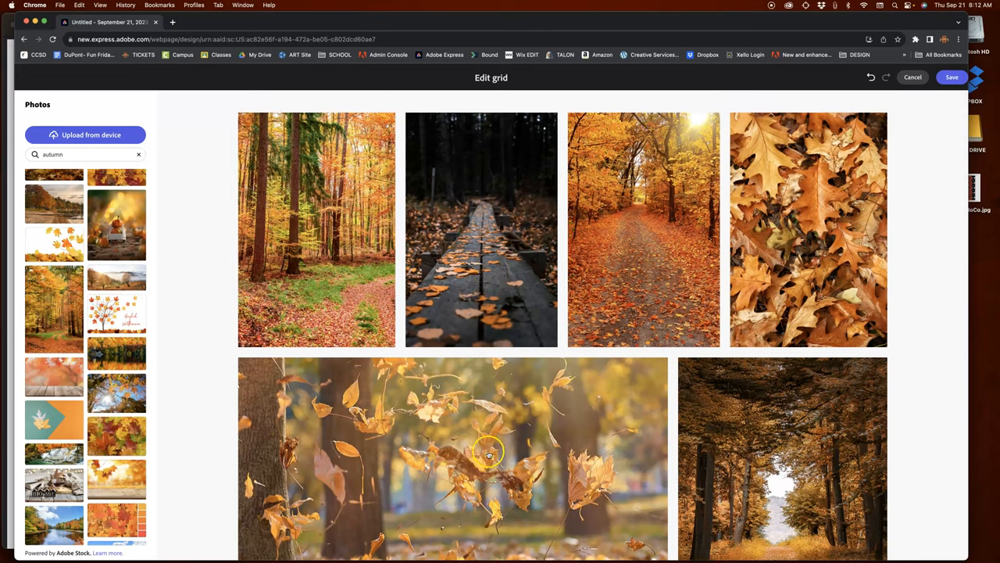
Move the boardwalk photo down so the tall forest photo leads, then save the grid to the page.
{"action": "left_click", "coordinate": [482, 228]}
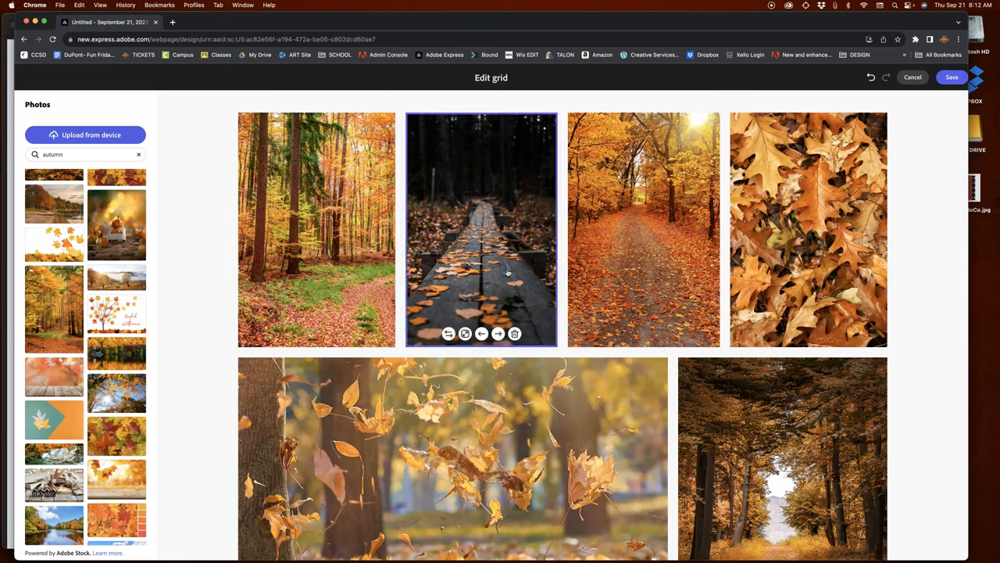
{"action": "left_click", "coordinate": [497, 335]}
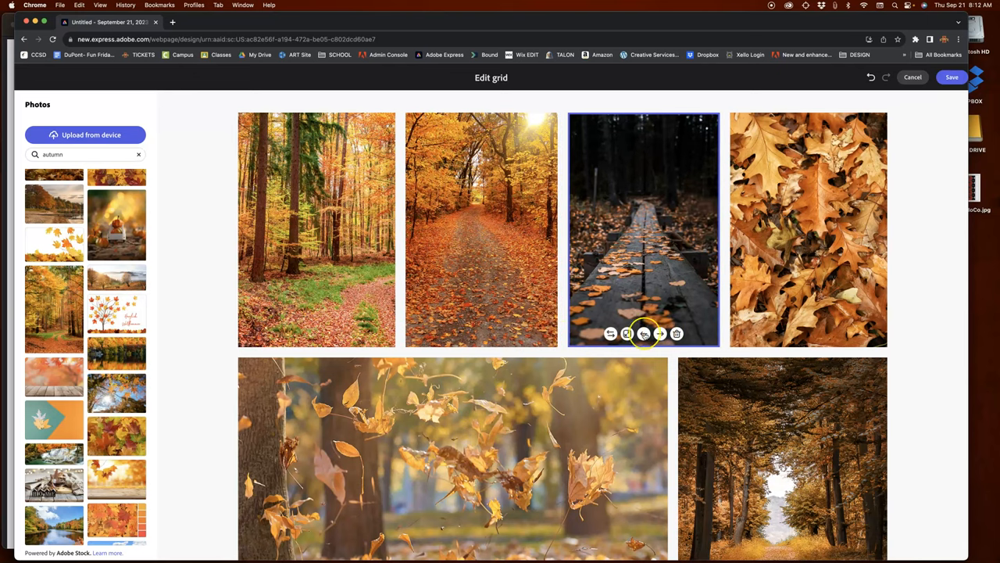
{"action": "left_click", "coordinate": [659, 335]}
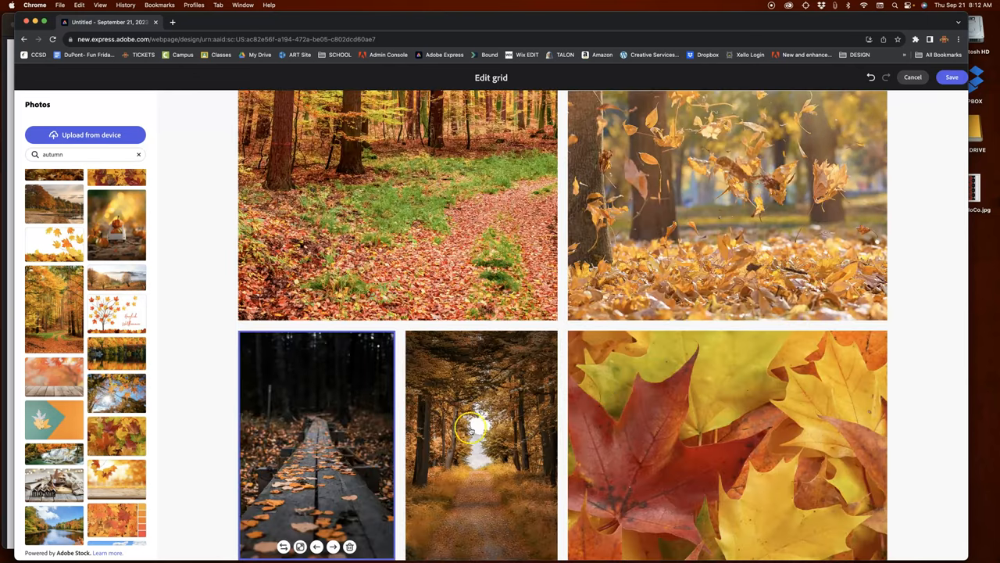
{"action": "scroll", "scroll_direction": "down", "scroll_amount": 3}
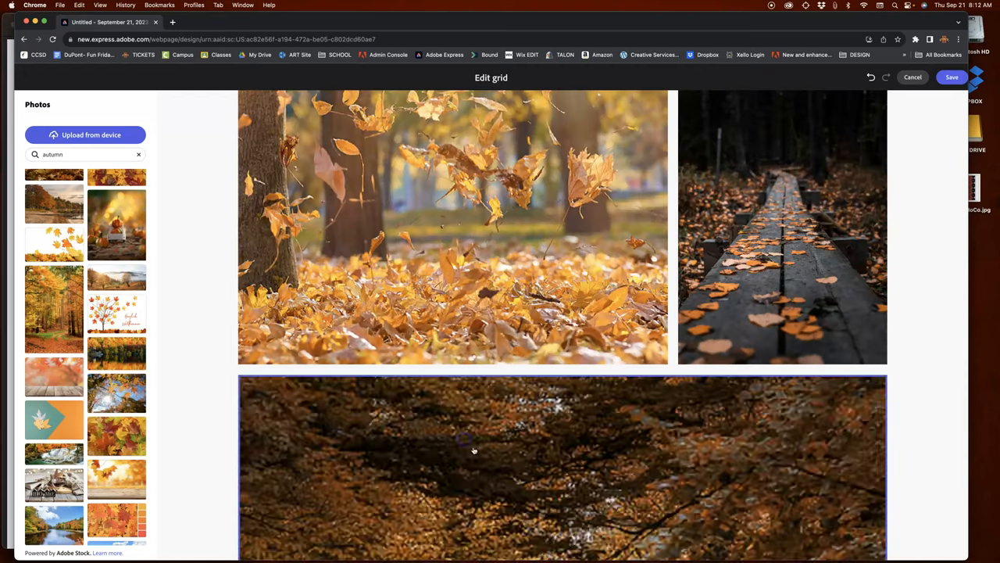
{"action": "scroll", "scroll_direction": "down", "scroll_amount": 3}
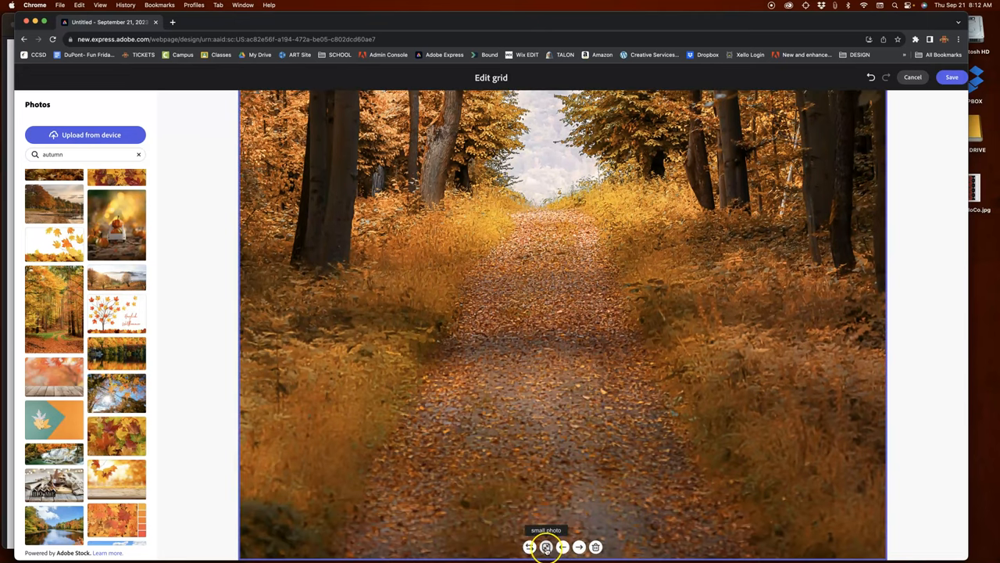
{"action": "left_click", "coordinate": [547, 547]}
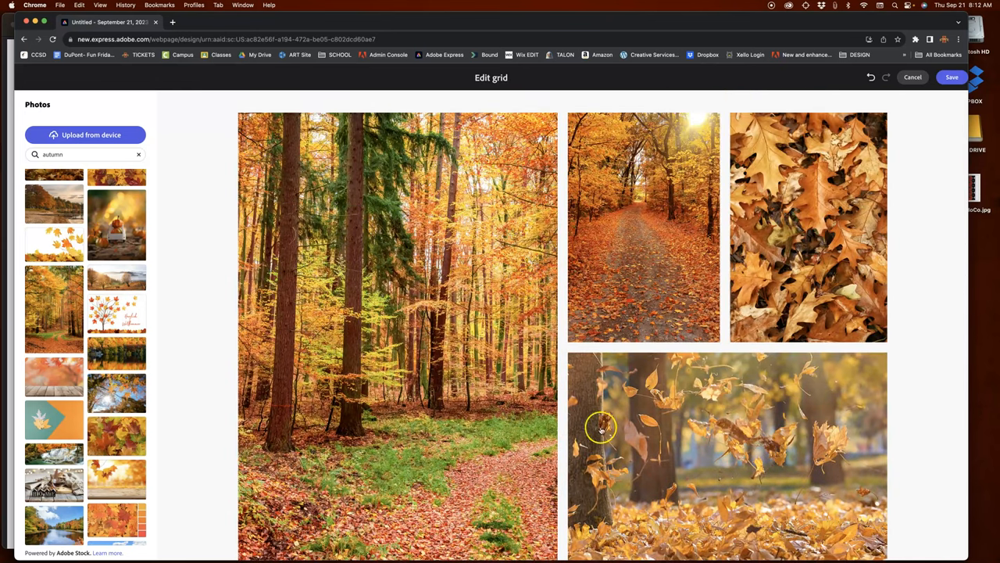
{"action": "mouse_move", "coordinate": [678, 298]}
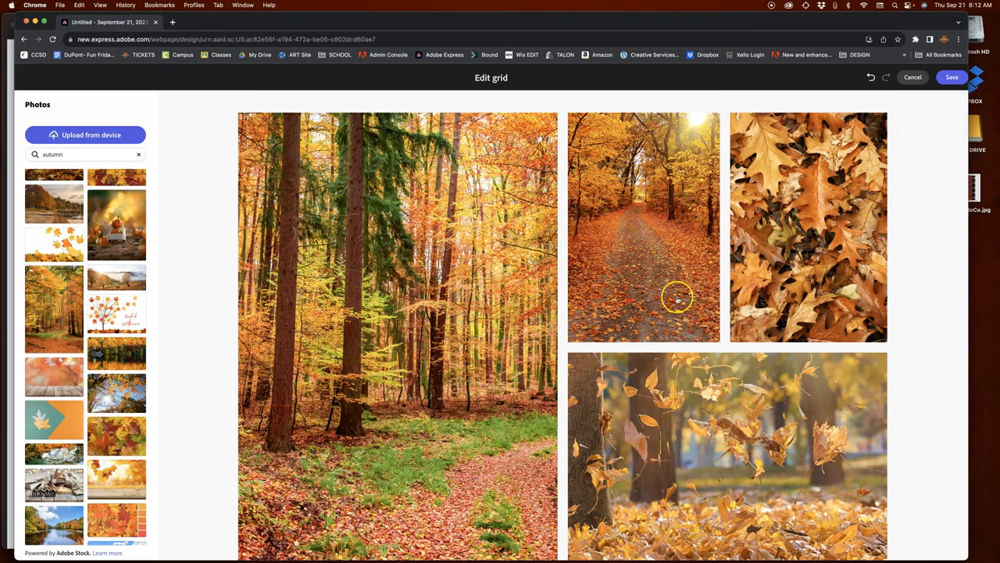
{"action": "left_click", "coordinate": [952, 77]}
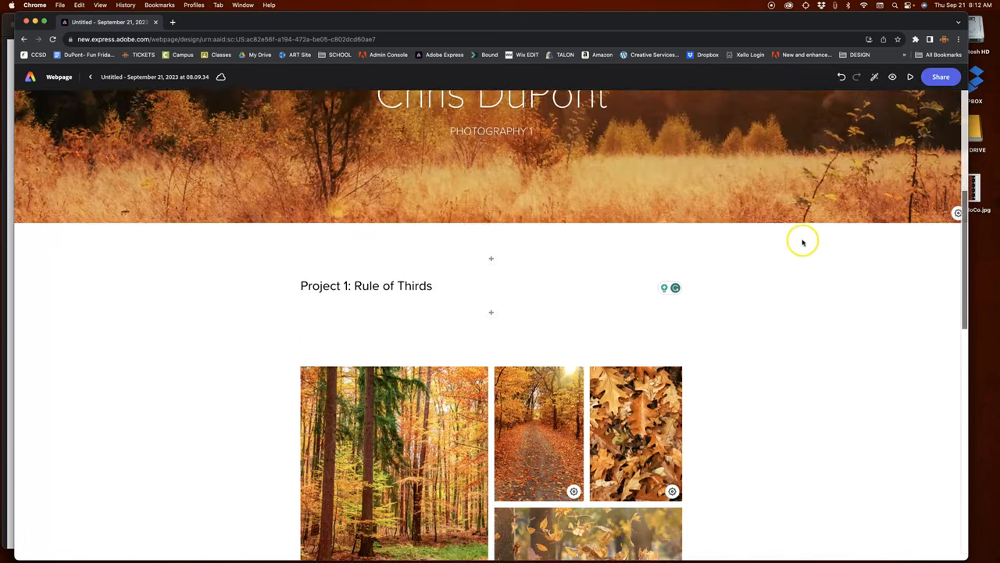
Scroll past the saved Project 1 grid to the add-block toolbar below it.
{"action": "scroll", "scroll_direction": "down", "scroll_amount": 3}
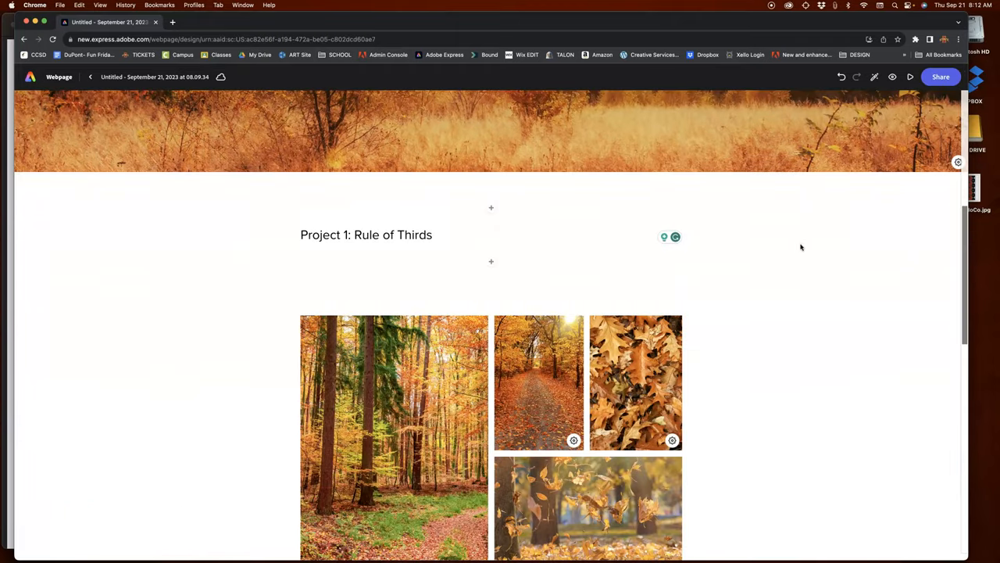
{"action": "scroll", "scroll_direction": "down", "scroll_amount": 3}
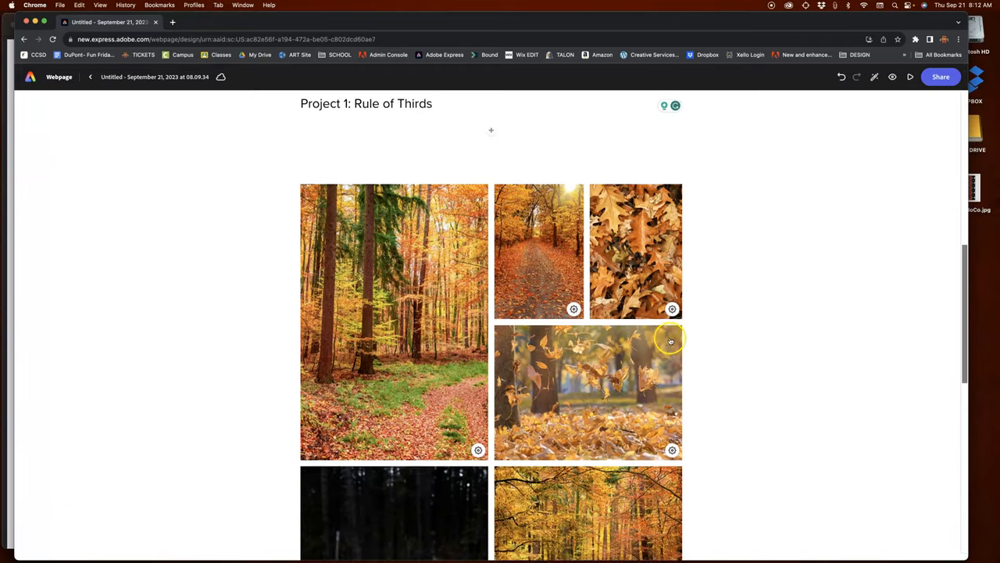
{"action": "scroll", "scroll_direction": "down", "scroll_amount": 3}
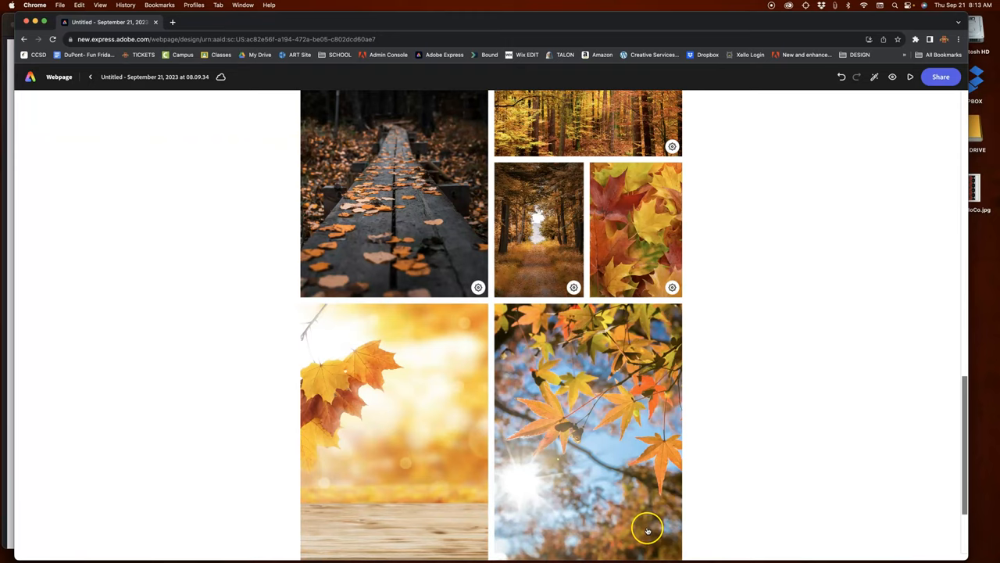
{"action": "scroll", "scroll_direction": "down", "scroll_amount": 3}
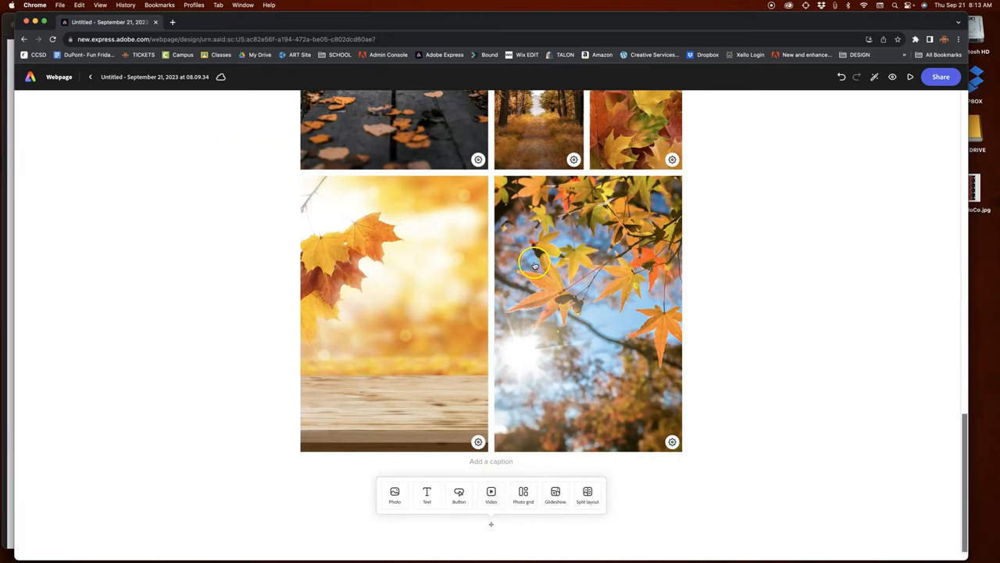
{"action": "mouse_move", "coordinate": [524, 435]}
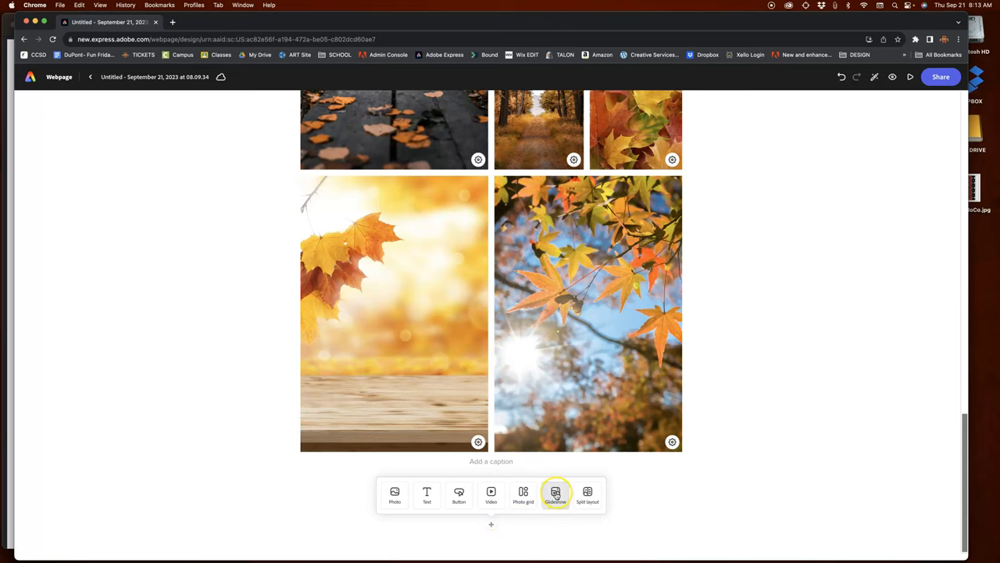
Add a glideshow block below the Project 1 photo grid.
{"action": "left_click", "coordinate": [556, 492]}
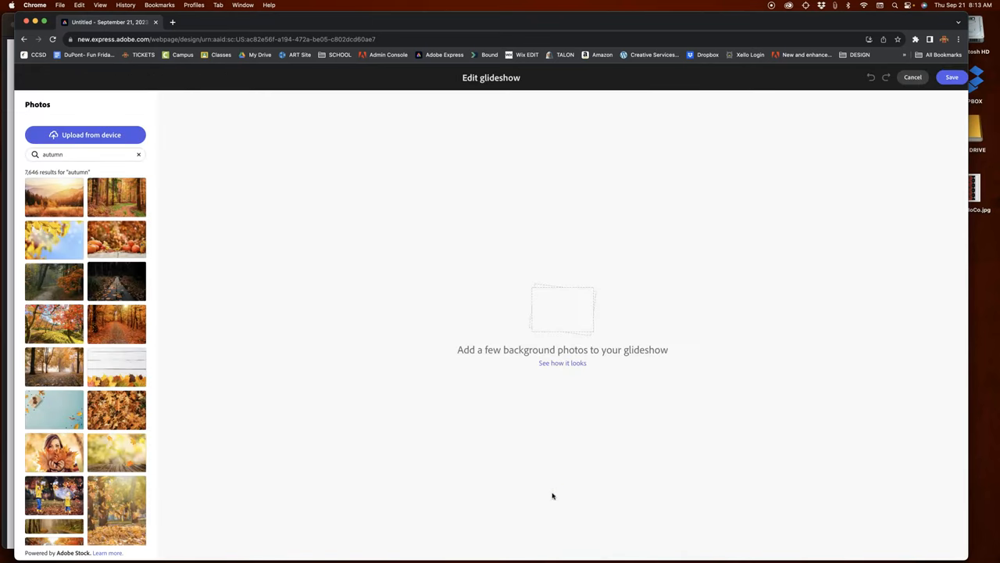
{"action": "mouse_move", "coordinate": [383, 413]}
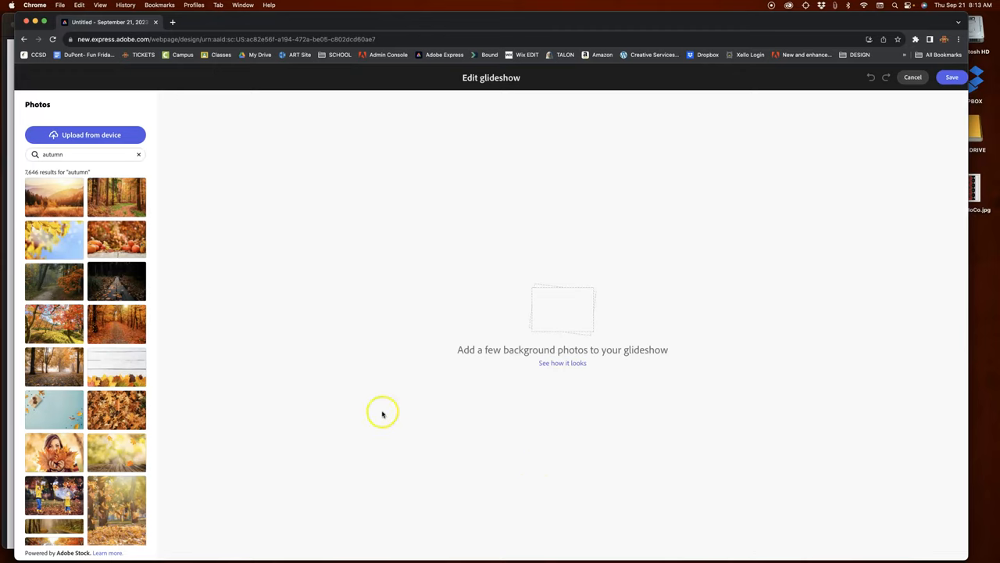
{"action": "mouse_move", "coordinate": [122, 283]}
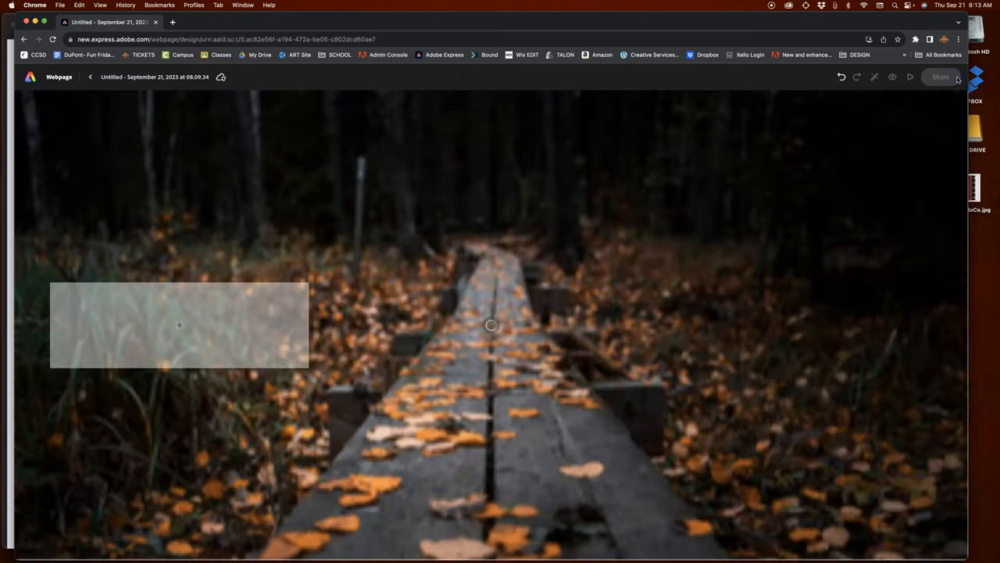
{"action": "mouse_move", "coordinate": [512, 222]}
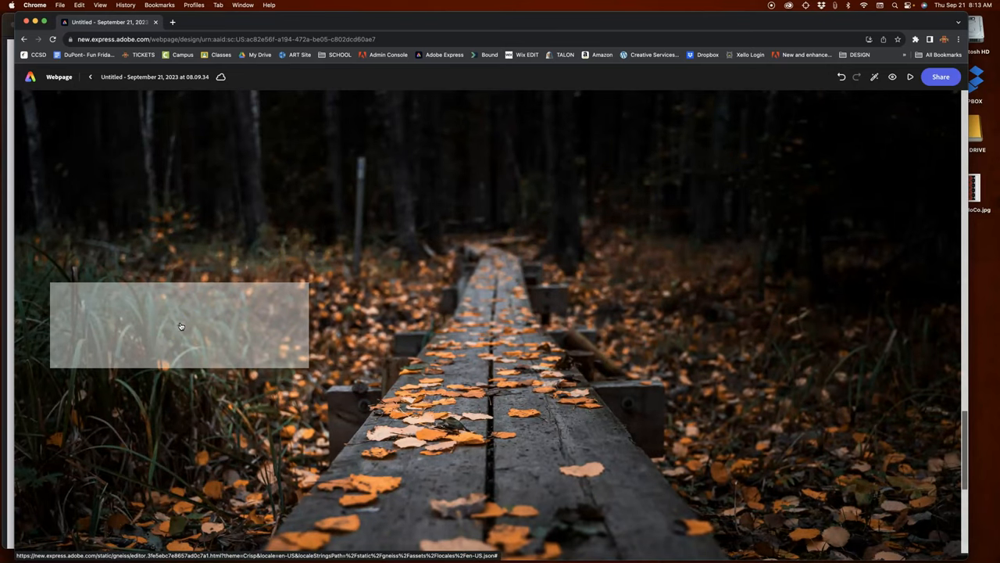
{"action": "mouse_move", "coordinate": [613, 331]}
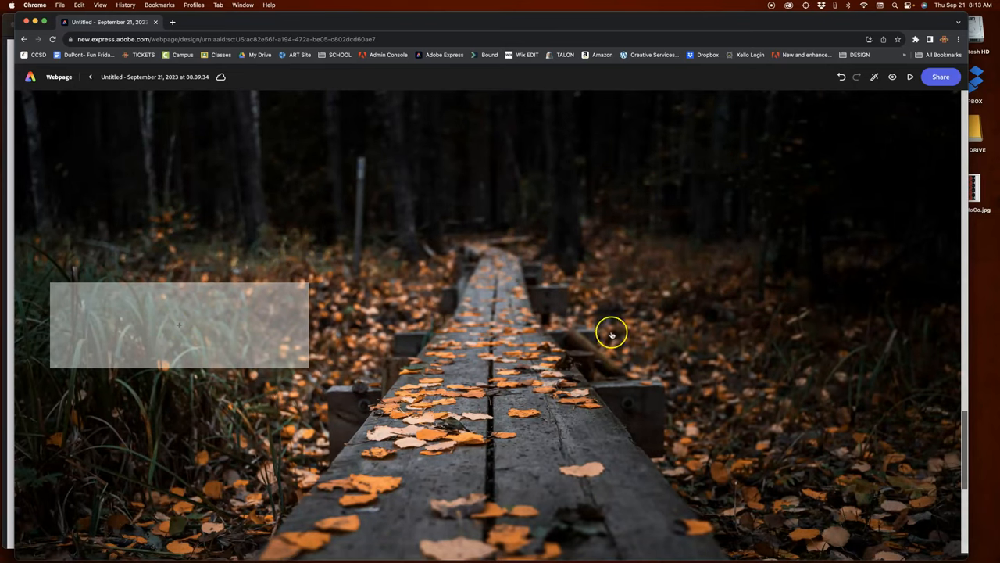
{"action": "mouse_move", "coordinate": [525, 253]}
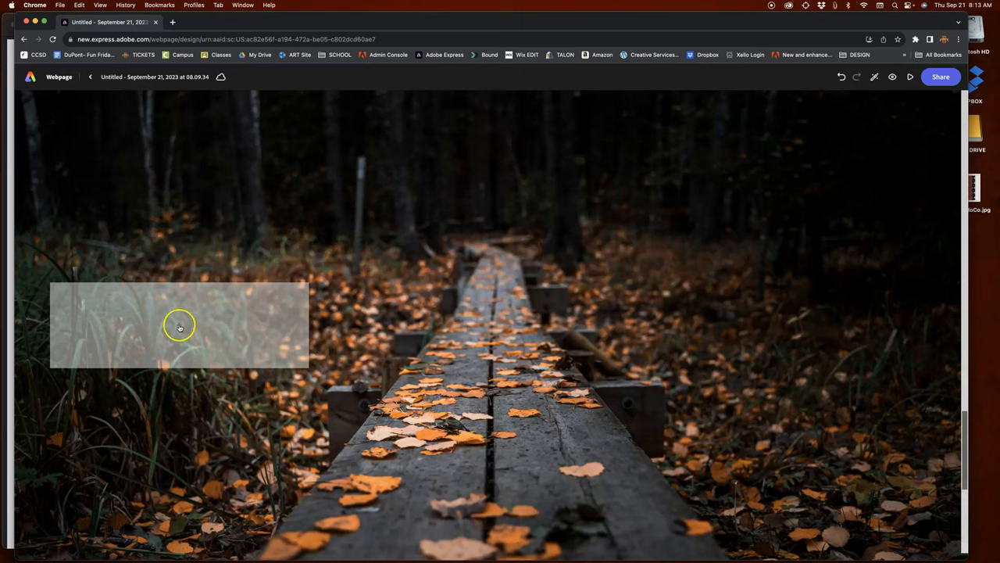
Place the autumn boardwalk photo in the glideshow card and start another block beneath it.
{"action": "left_click", "coordinate": [178, 327]}
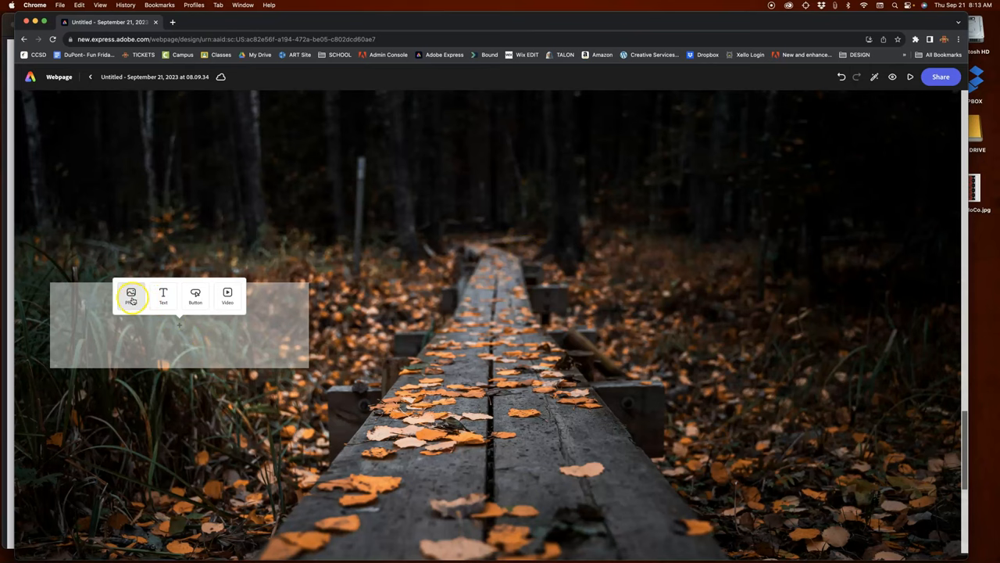
{"action": "left_click", "coordinate": [131, 294]}
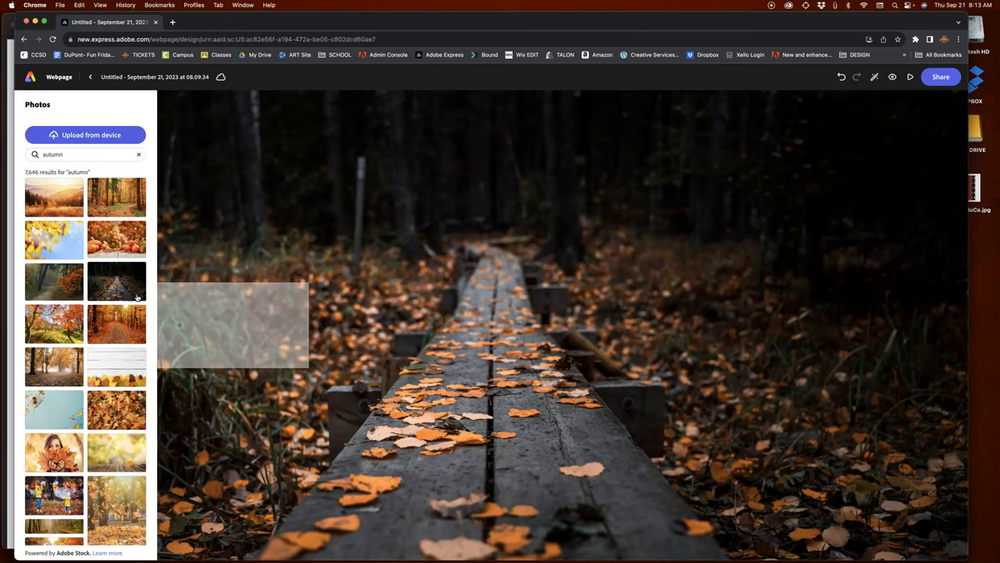
{"action": "left_click", "coordinate": [116, 281]}
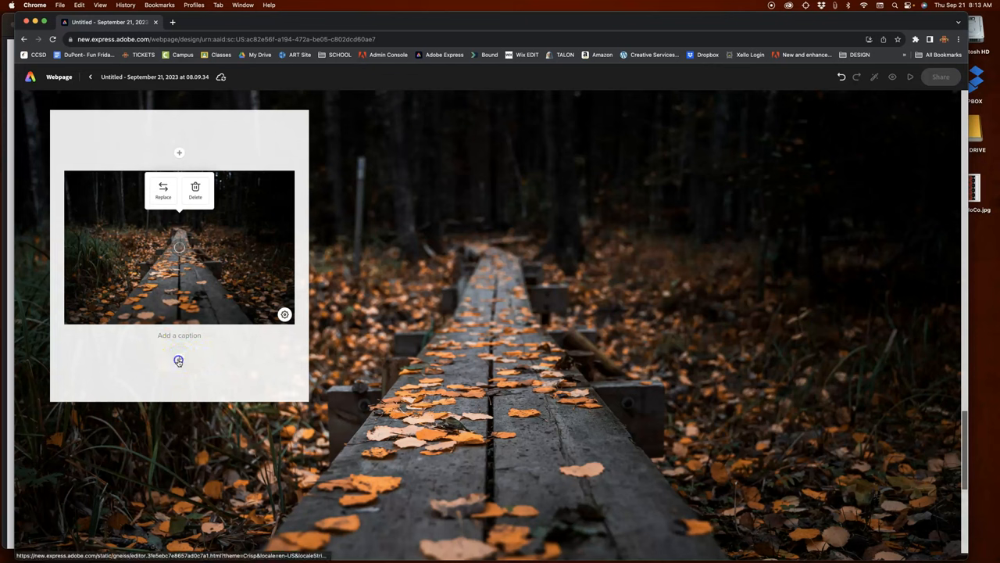
{"action": "left_click", "coordinate": [178, 361]}
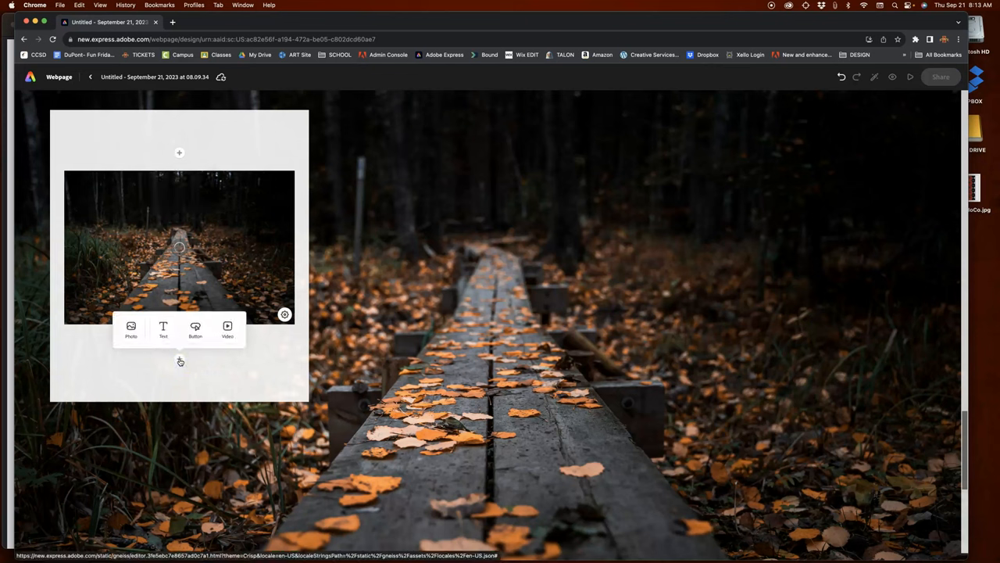
Add a text block under the photo as a numbered list with three placeholder lines (kgfgfig, kjhgwfjgfwjg, kjgfwkjg...).
{"action": "left_click", "coordinate": [163, 328]}
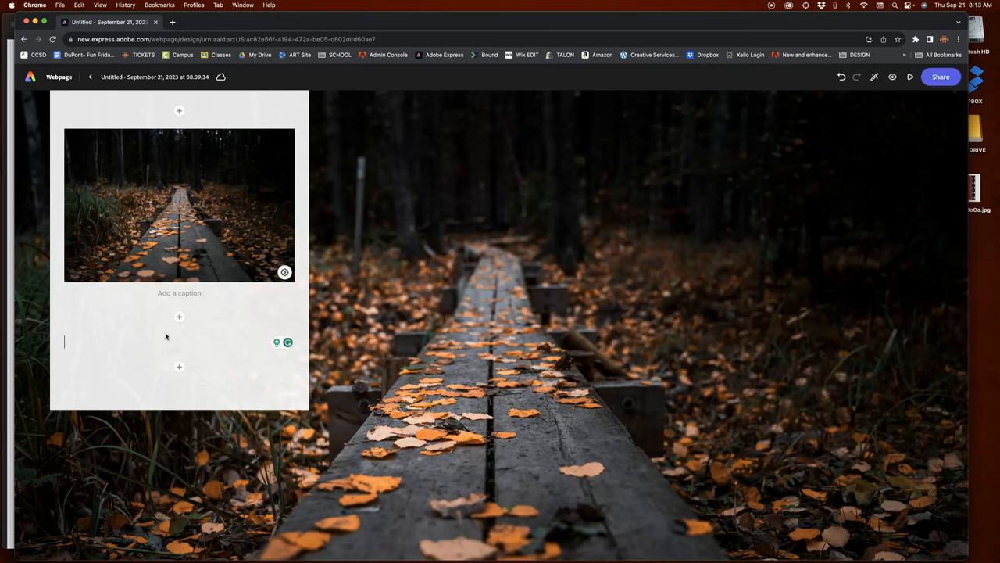
{"action": "type", "text": "kgfgfig"}
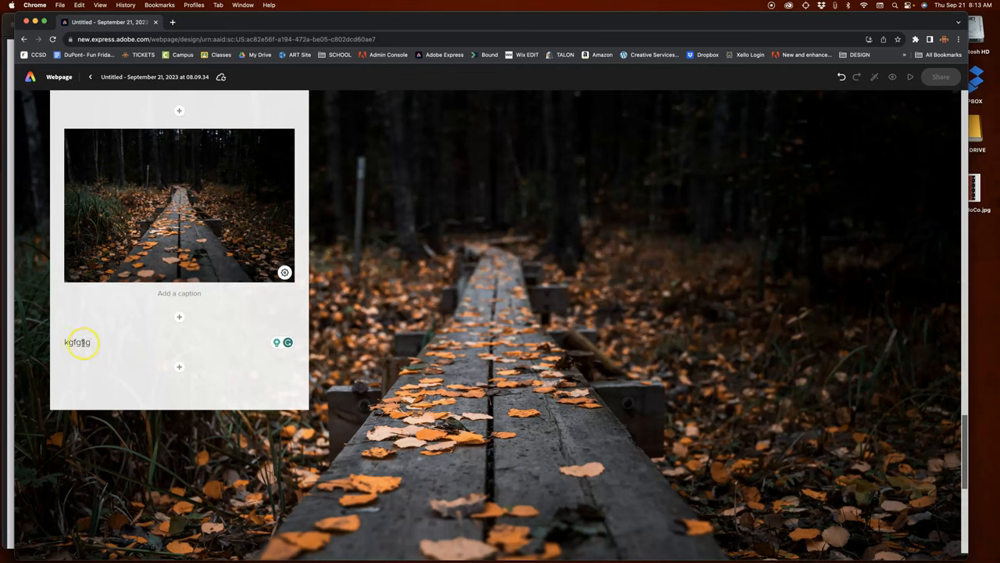
{"action": "right_click", "coordinate": [79, 342]}
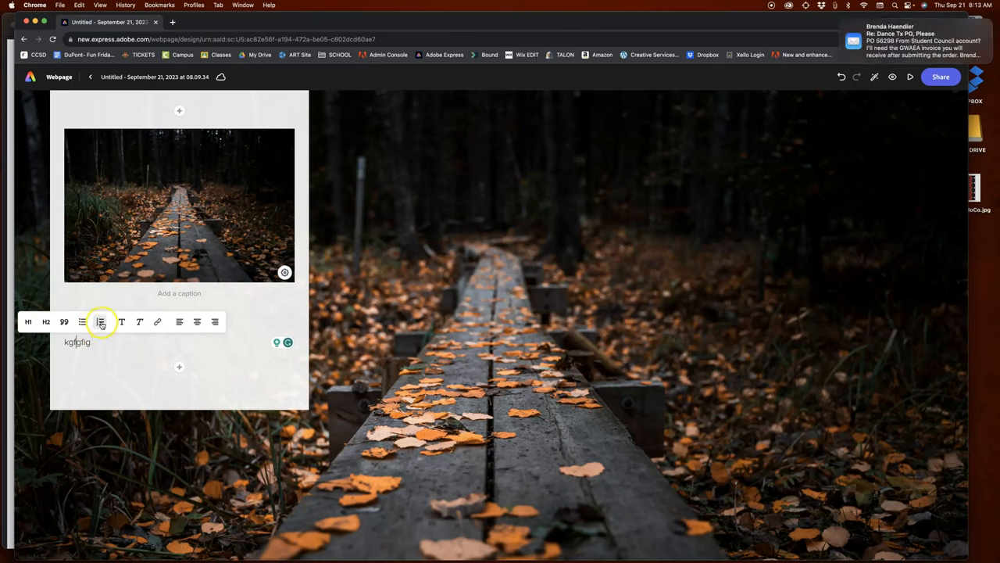
{"action": "left_click", "coordinate": [100, 322]}
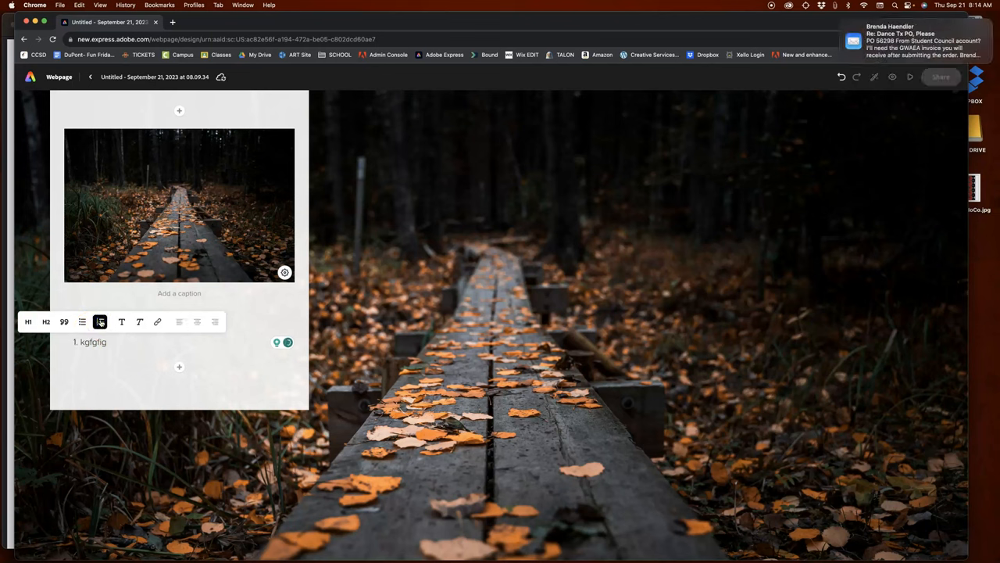
{"action": "left_click", "coordinate": [100, 322]}
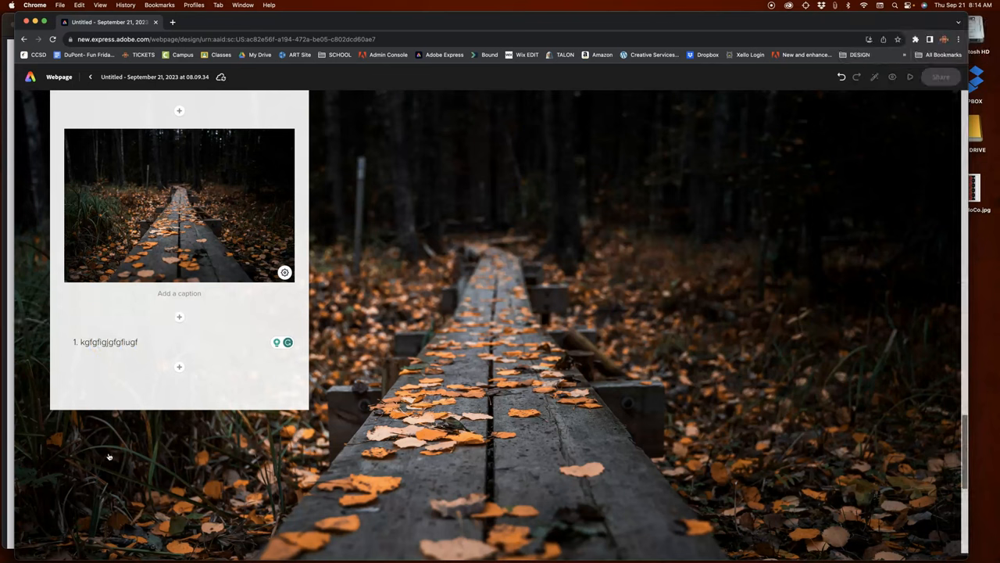
{"action": "type", "text": "kjhgwfjgfwjg"}
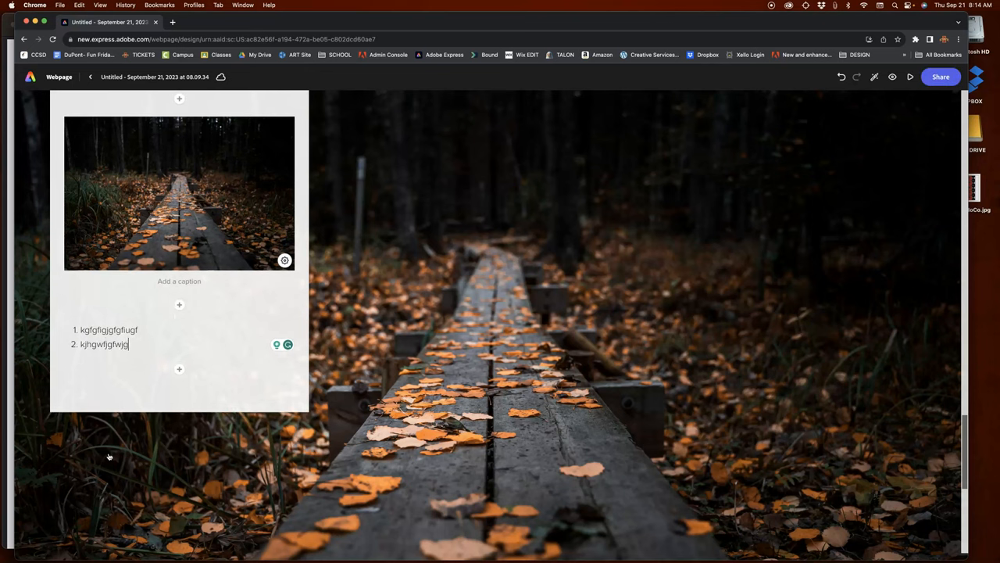
{"action": "type", "text": "kjgfwkjg"}
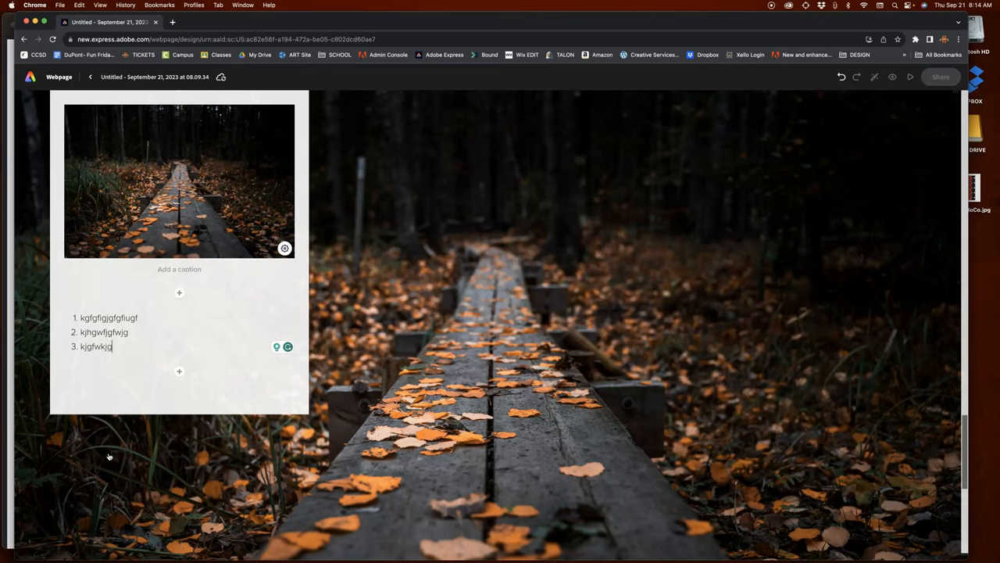
{"action": "type", "text": "few"}
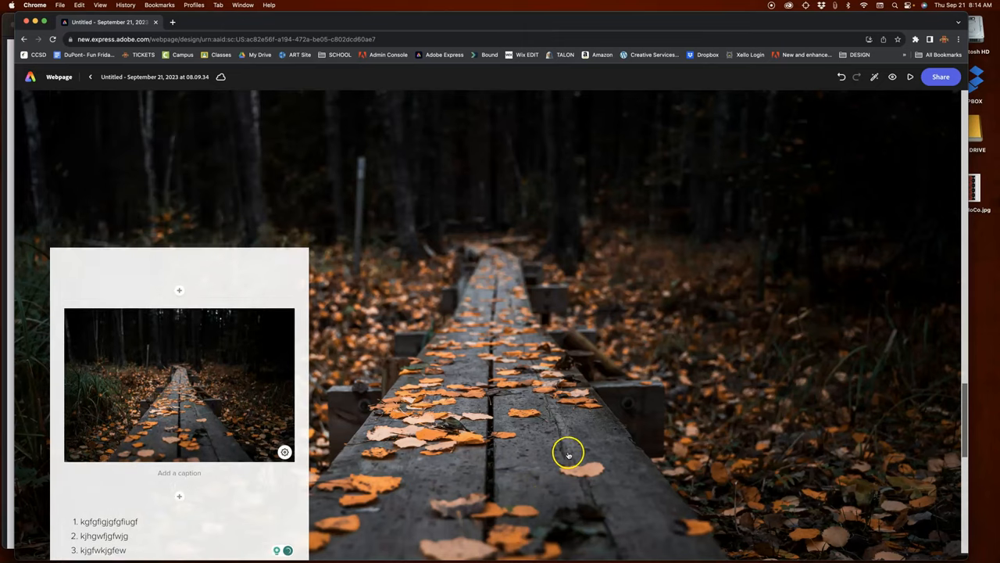
{"action": "scroll", "scroll_direction": "up", "scroll_amount": 3}
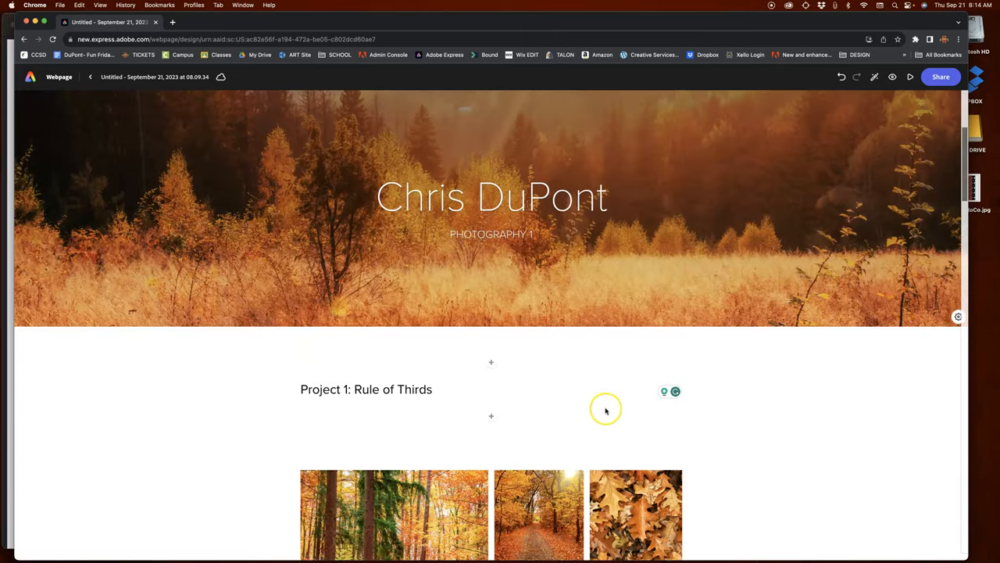
{"action": "scroll", "scroll_direction": "up", "scroll_amount": 3}
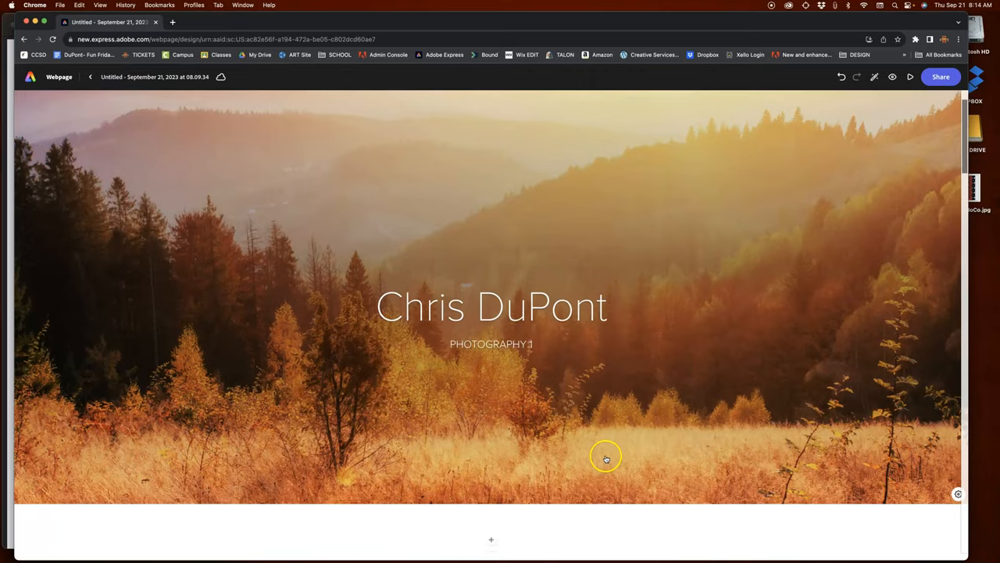
{"action": "scroll", "scroll_direction": "down", "scroll_amount": 3}
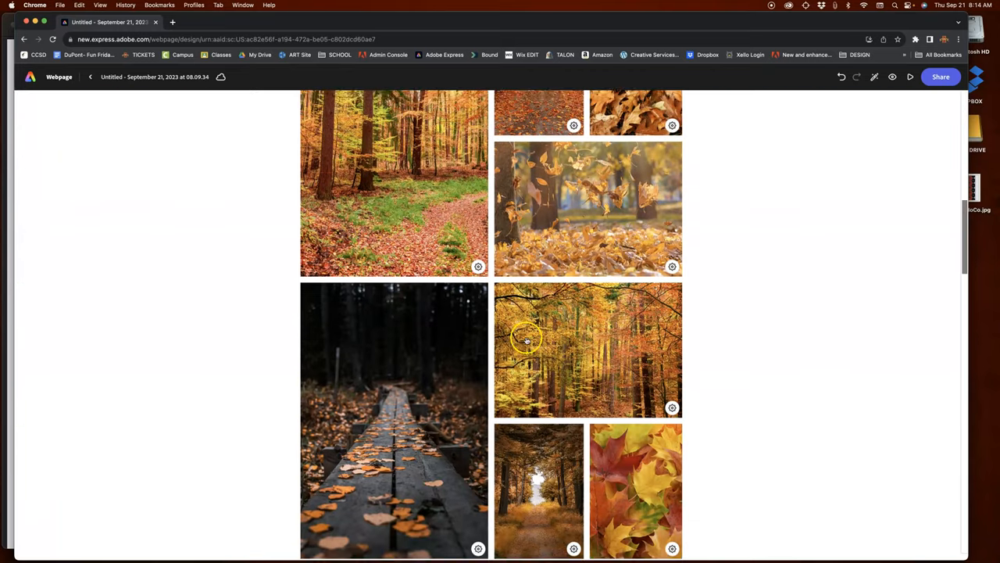
{"action": "scroll", "scroll_direction": "down", "scroll_amount": 3}
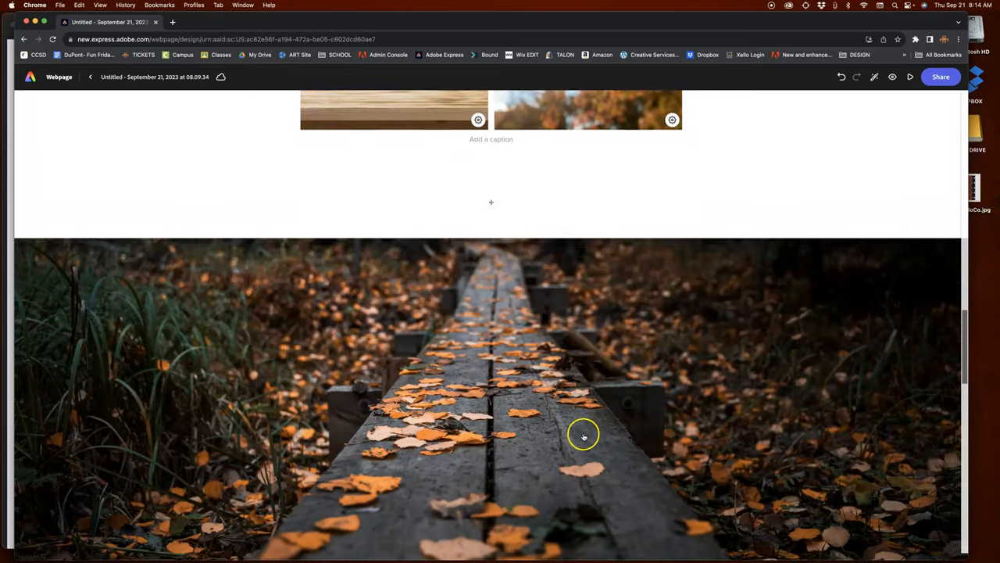
{"action": "scroll", "scroll_direction": "down", "scroll_amount": 3}
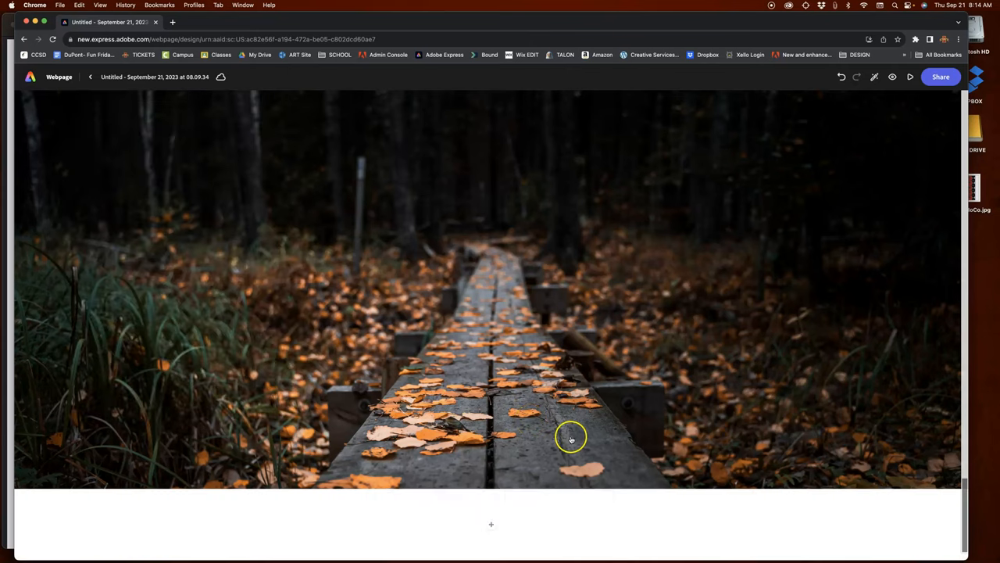
Add a text block reading 'Project 2: Lines' below the glideshow and make it an H2 heading.
{"action": "left_click", "coordinate": [490, 523]}
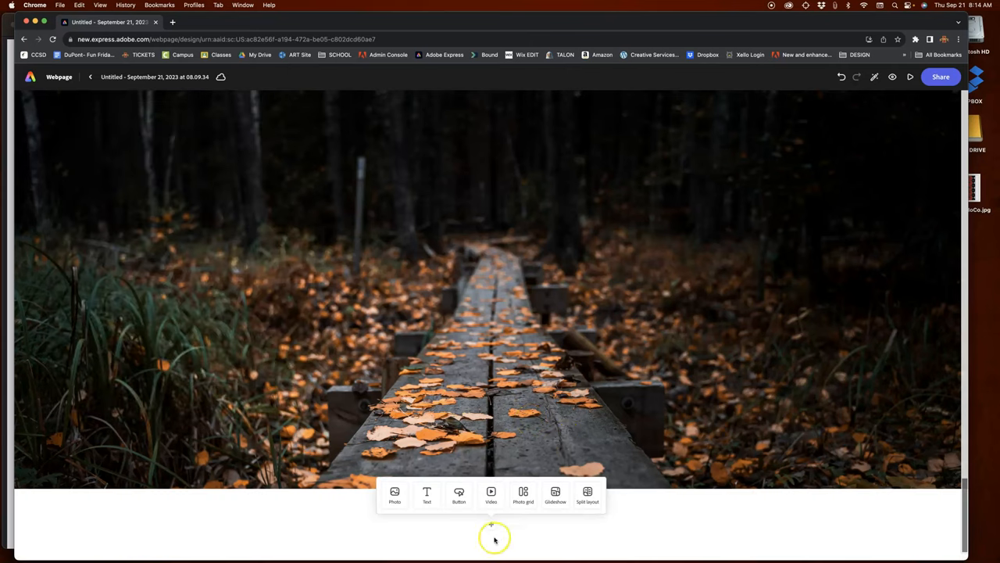
{"action": "mouse_move", "coordinate": [456, 550]}
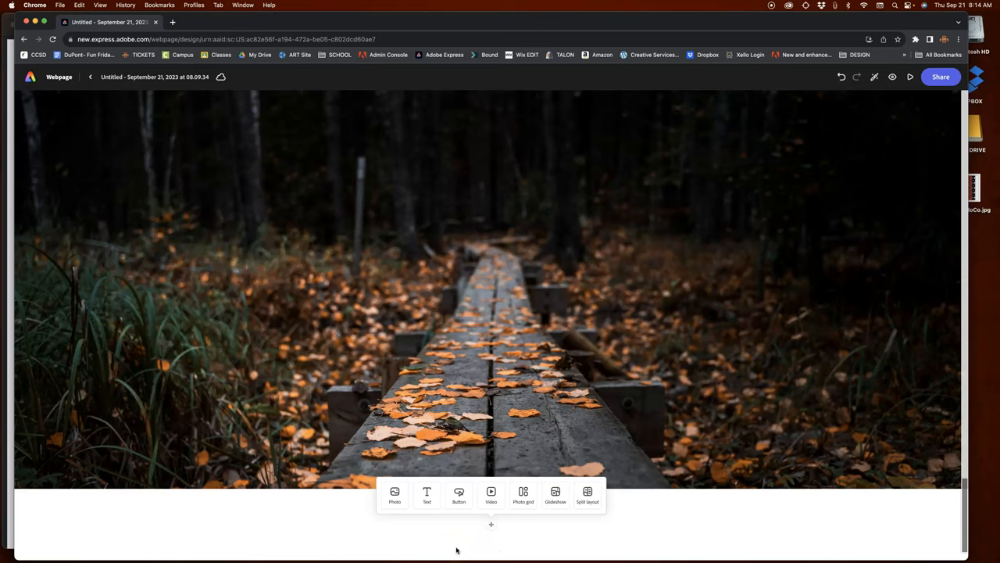
{"action": "mouse_move", "coordinate": [491, 460]}
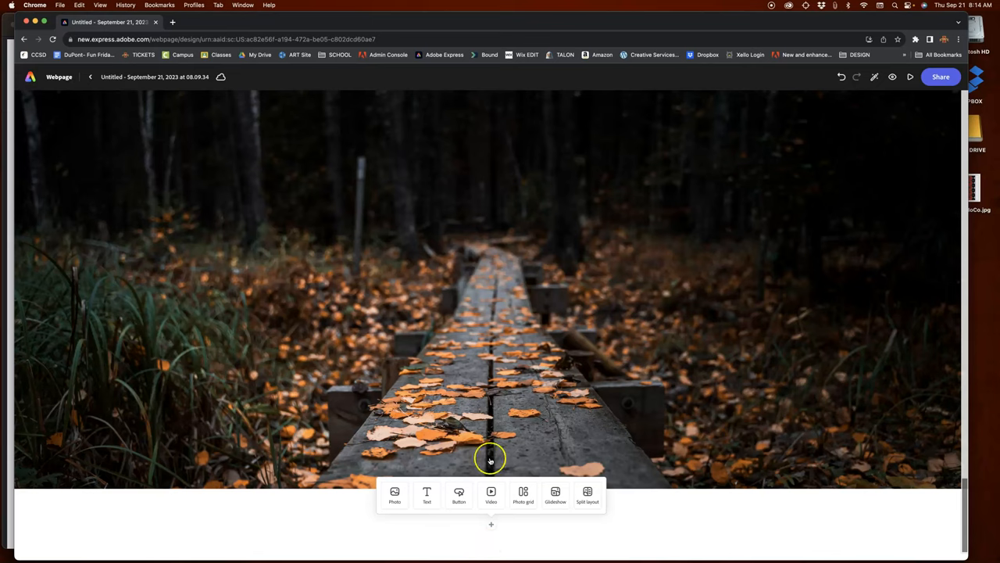
{"action": "mouse_move", "coordinate": [508, 559]}
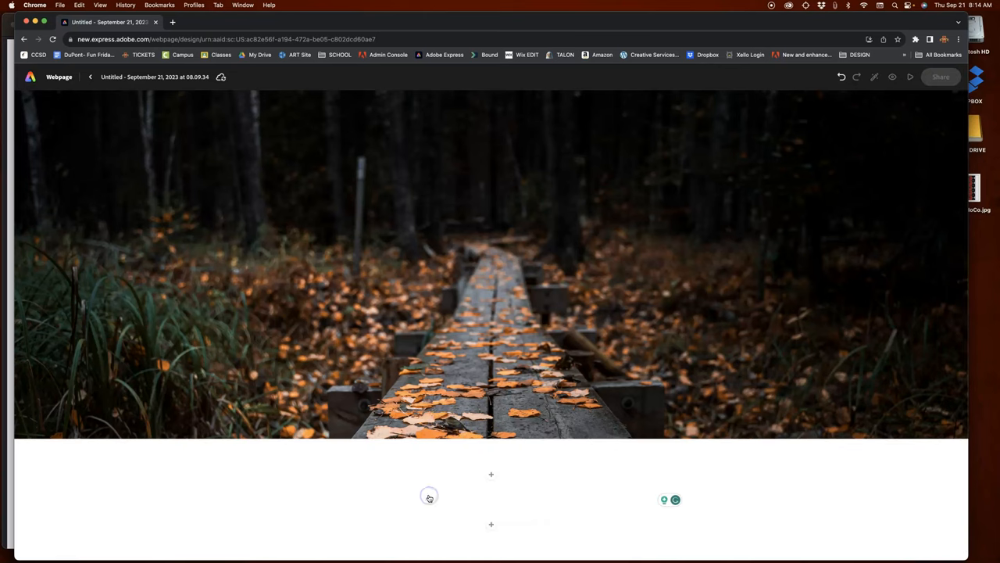
{"action": "type", "text": "P"}
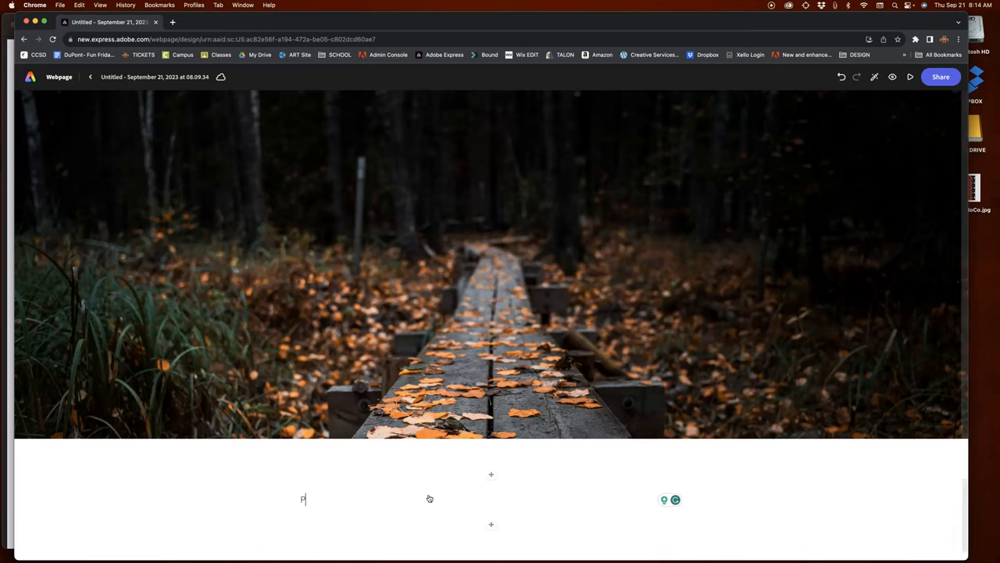
{"action": "type", "text": "roject"}
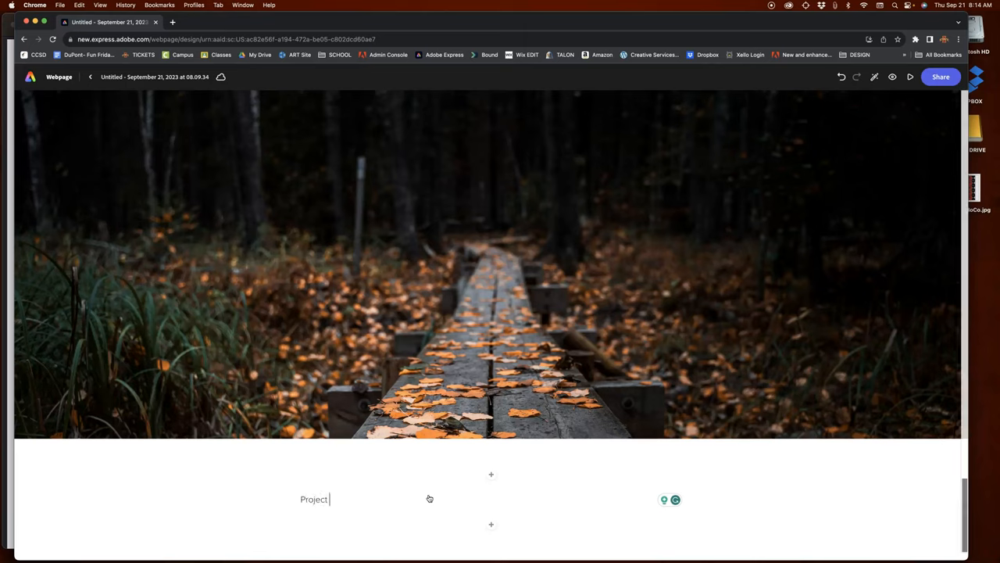
{"action": "type", "text": "2"}
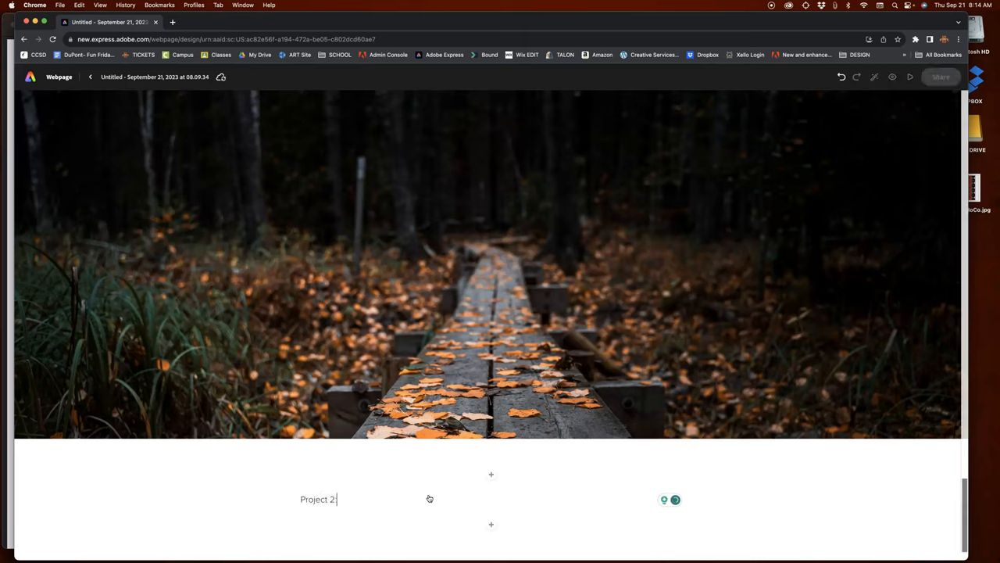
{"action": "type", "text": ": Lin"}
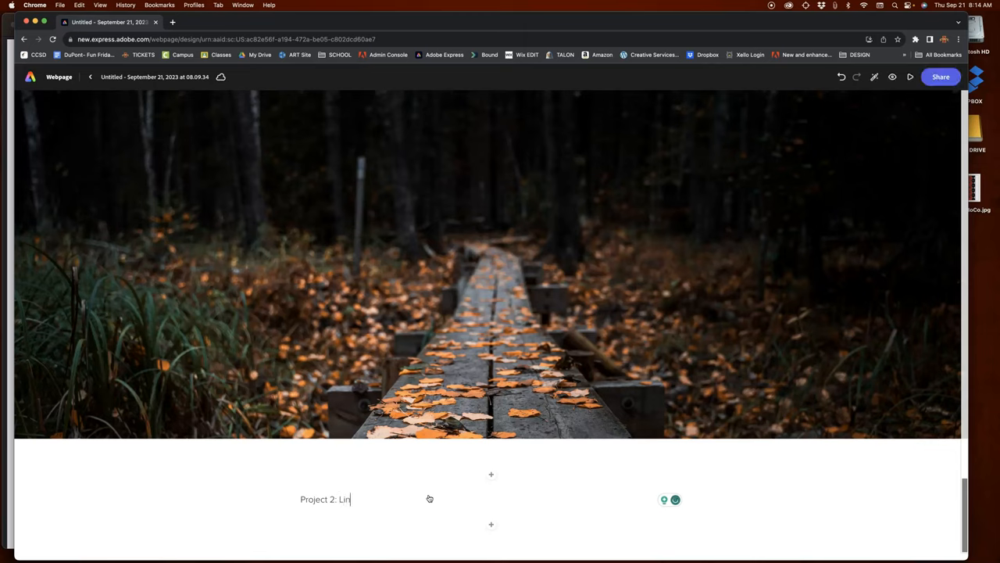
{"action": "type", "text": "es"}
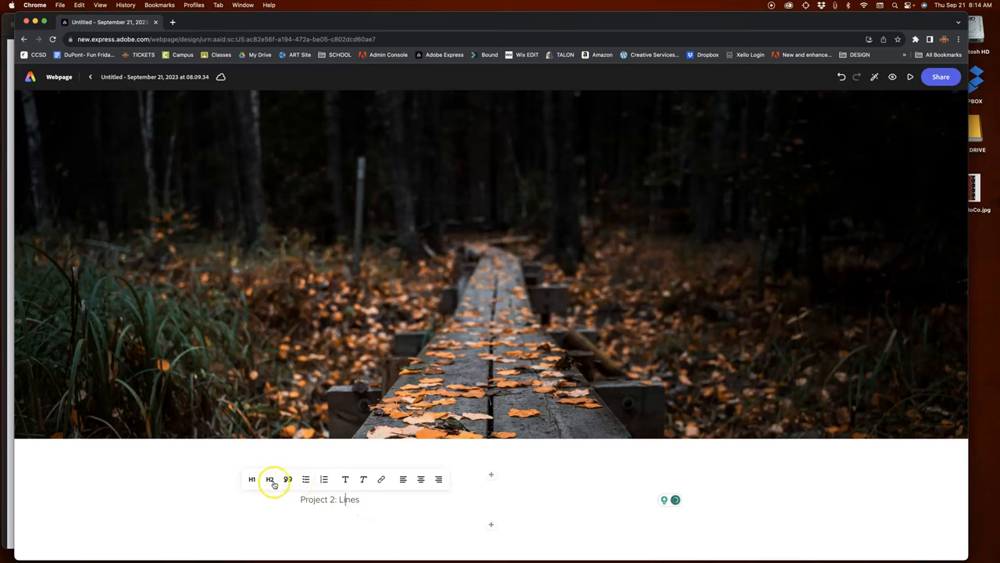
{"action": "left_click", "coordinate": [269, 479]}
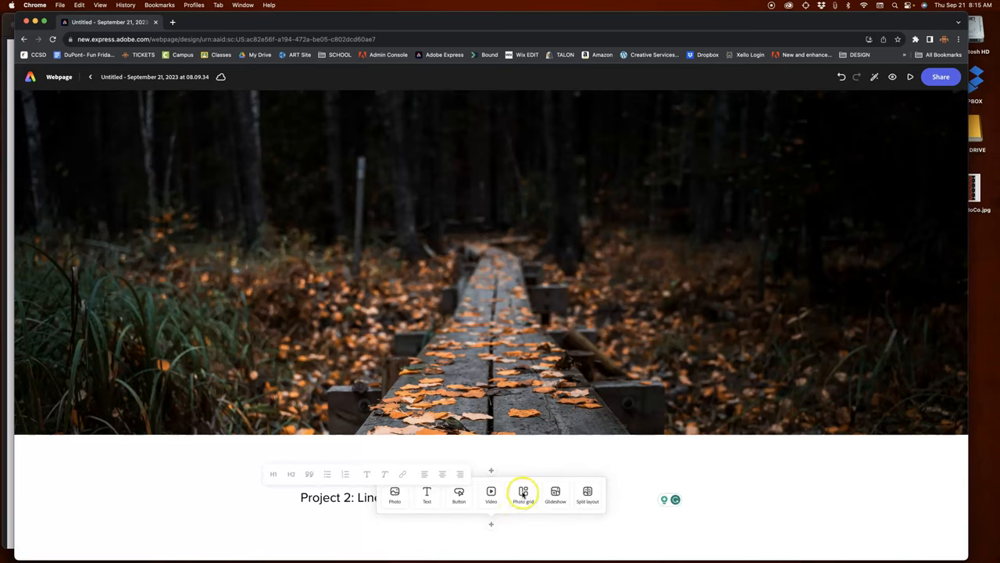
{"action": "mouse_move", "coordinate": [540, 547]}
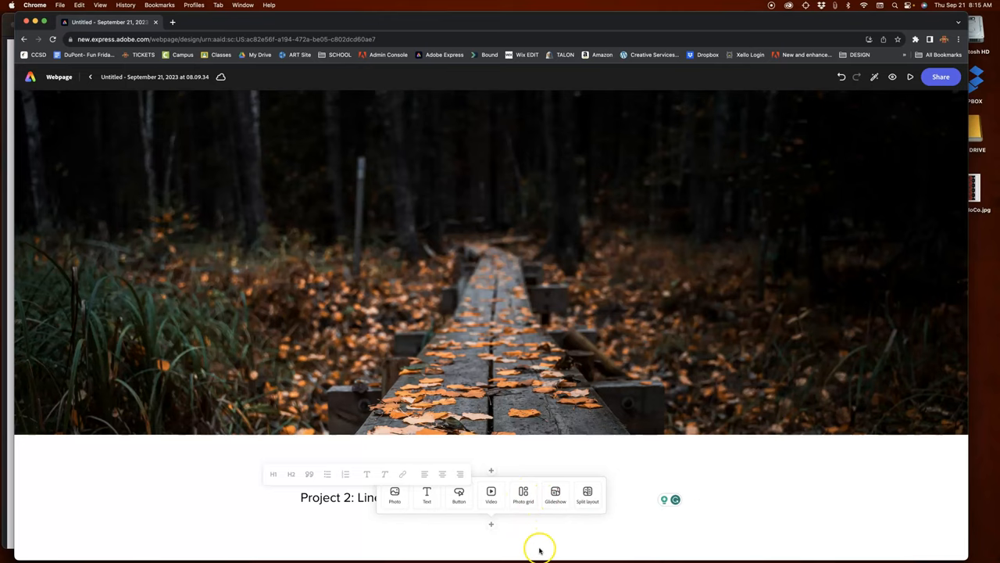
{"action": "mouse_move", "coordinate": [682, 412]}
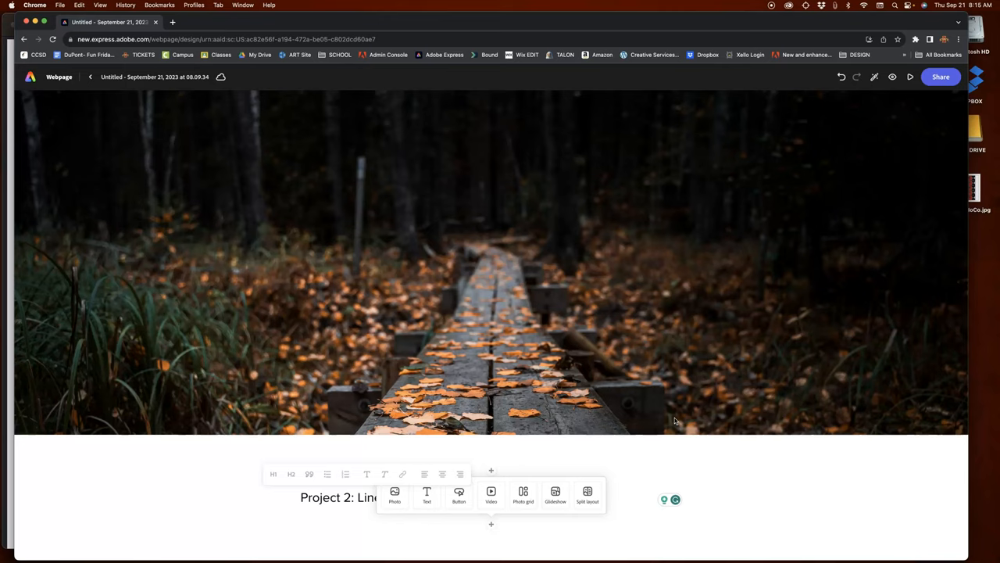
{"action": "mouse_move", "coordinate": [680, 413]}
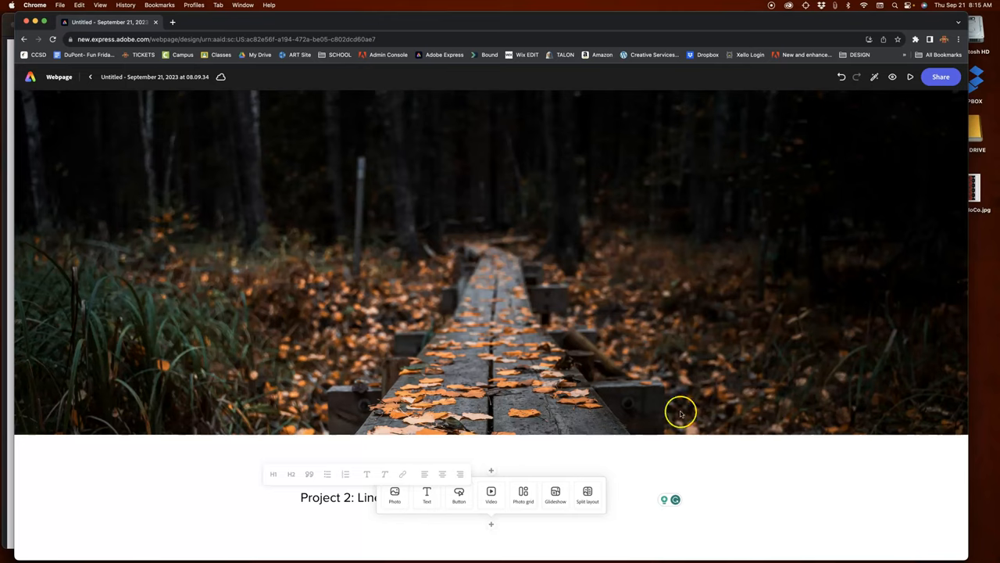
{"action": "mouse_move", "coordinate": [700, 393]}
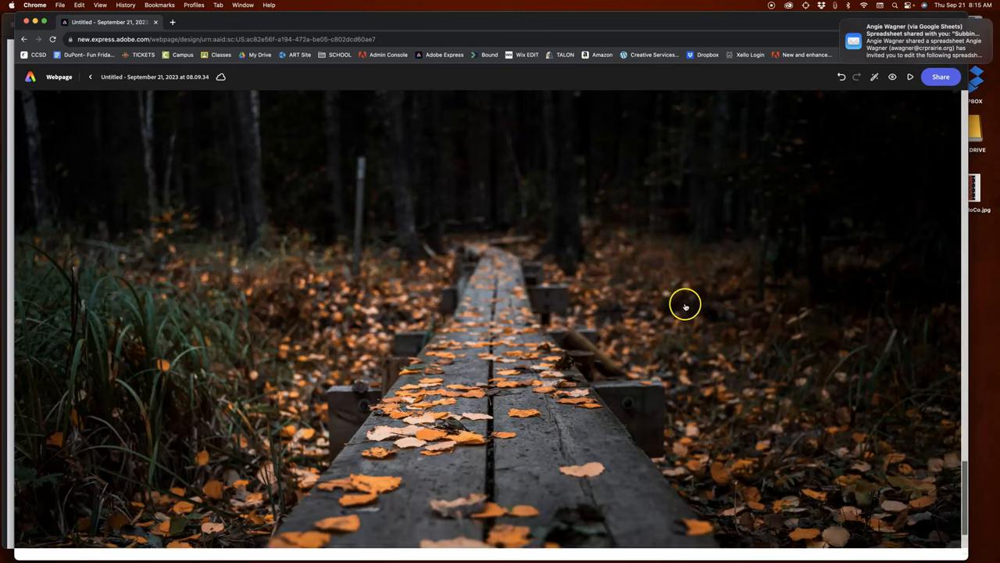
{"action": "scroll", "scroll_direction": "down", "scroll_amount": 3}
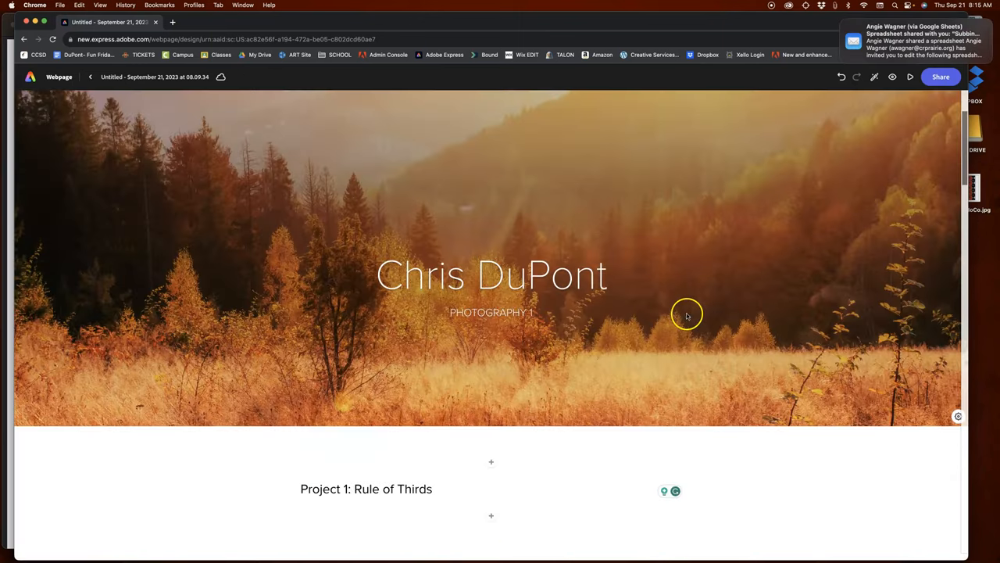
{"action": "scroll", "scroll_direction": "down", "scroll_amount": 3}
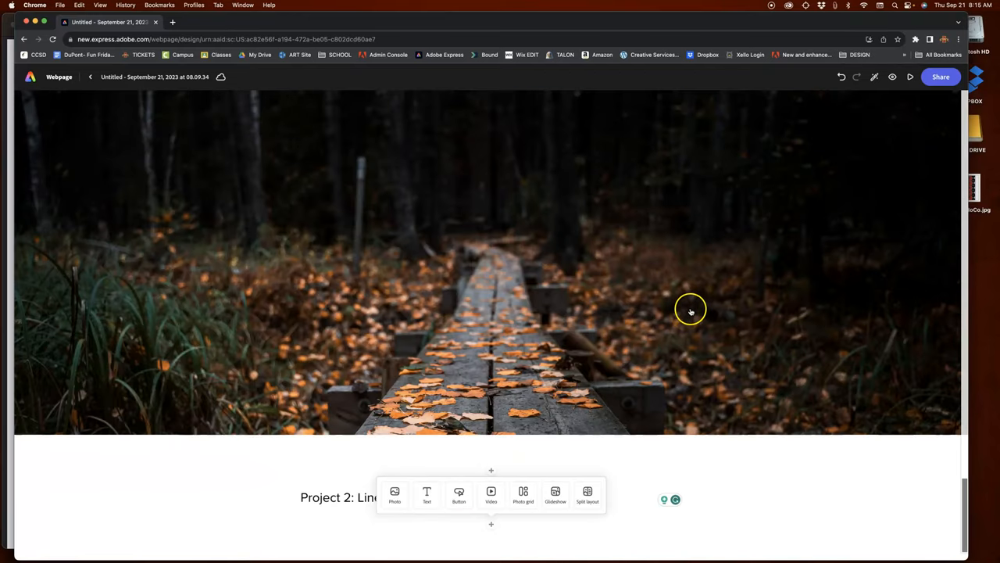
{"action": "left_click", "coordinate": [394, 491]}
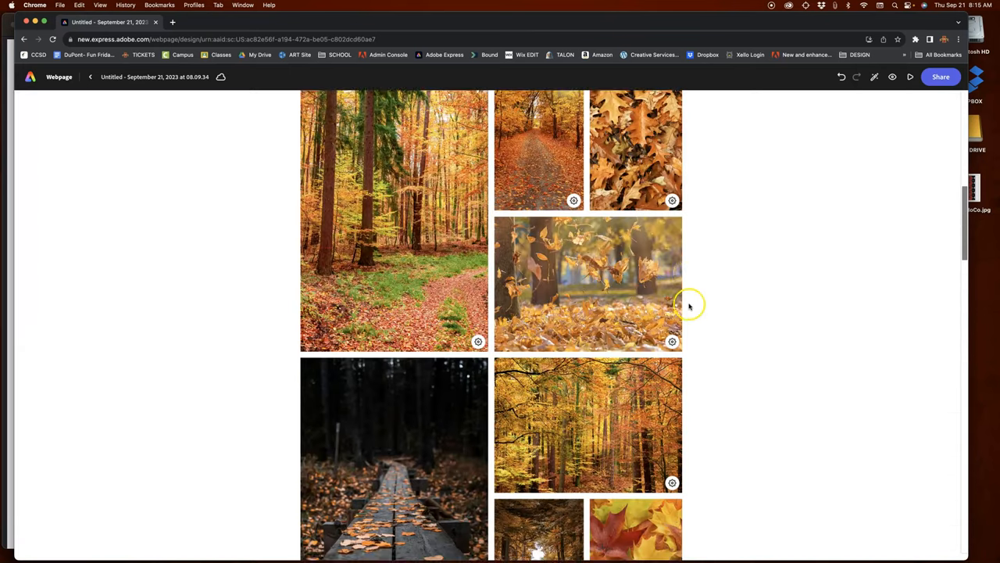
{"action": "scroll", "scroll_direction": "up", "scroll_amount": 3}
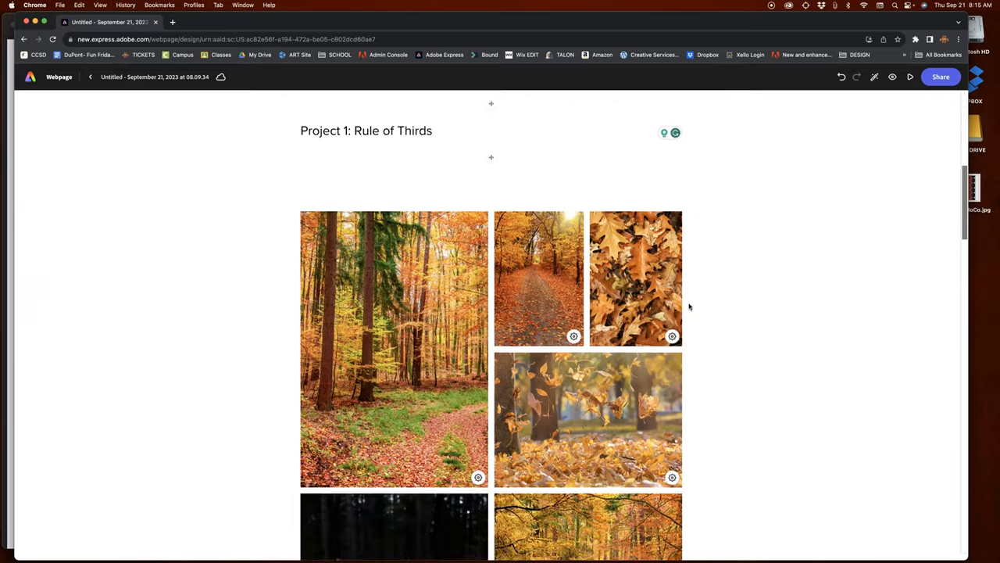
{"action": "scroll", "scroll_direction": "down", "scroll_amount": 3}
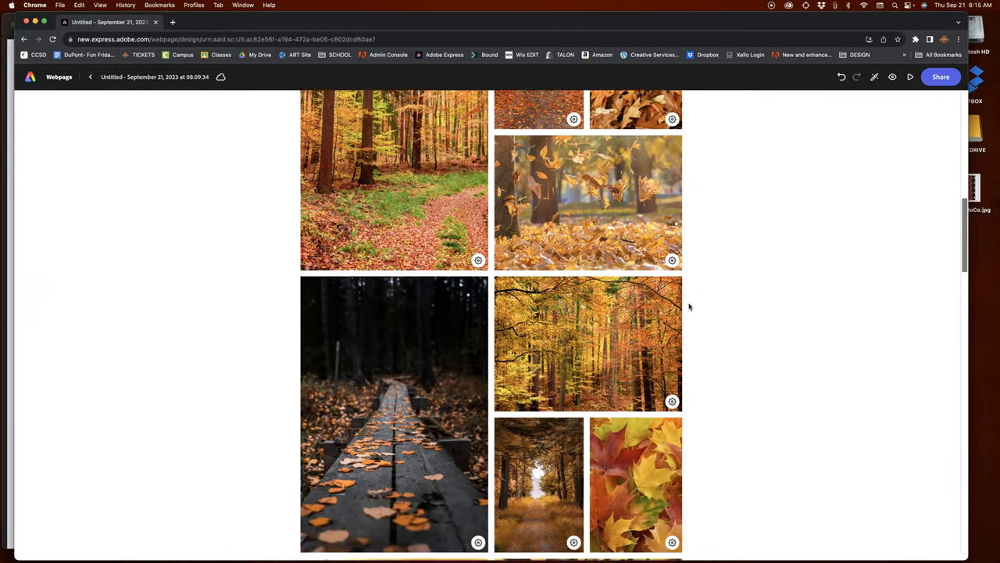
{"action": "scroll", "scroll_direction": "down", "scroll_amount": 3}
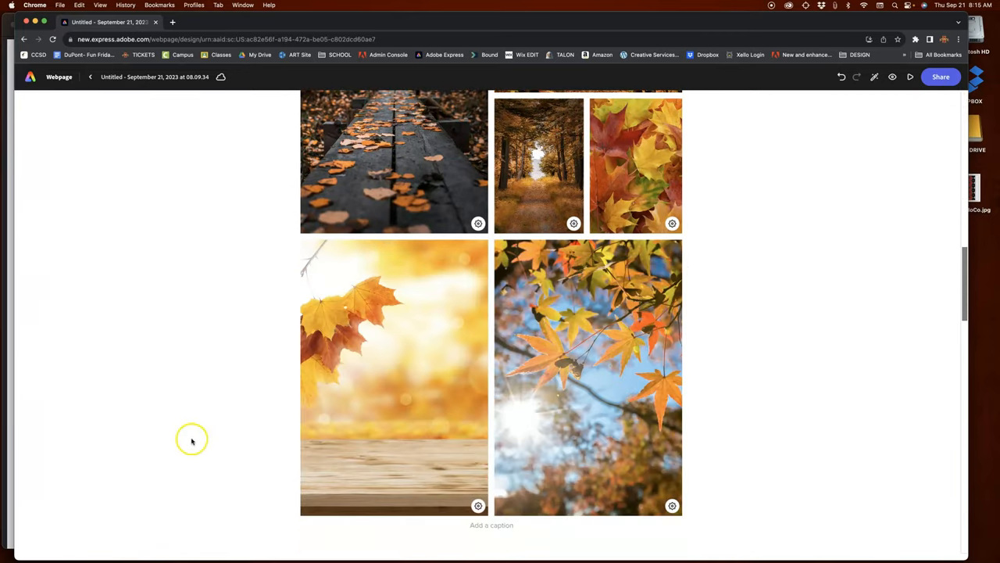